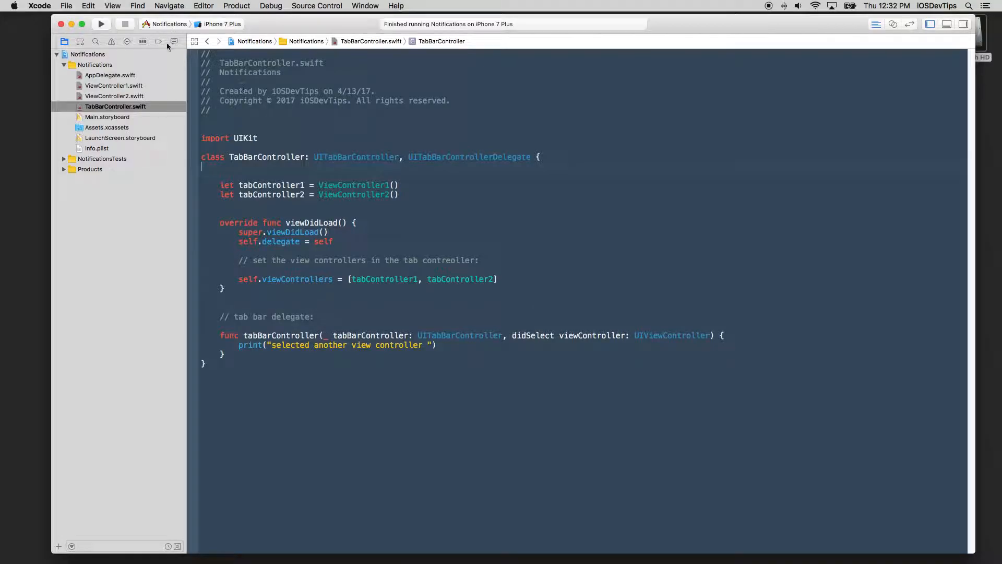
Step: Check Main.storyboard and AppDelegate's rootViewController line, then build and run the app
click(107, 117)
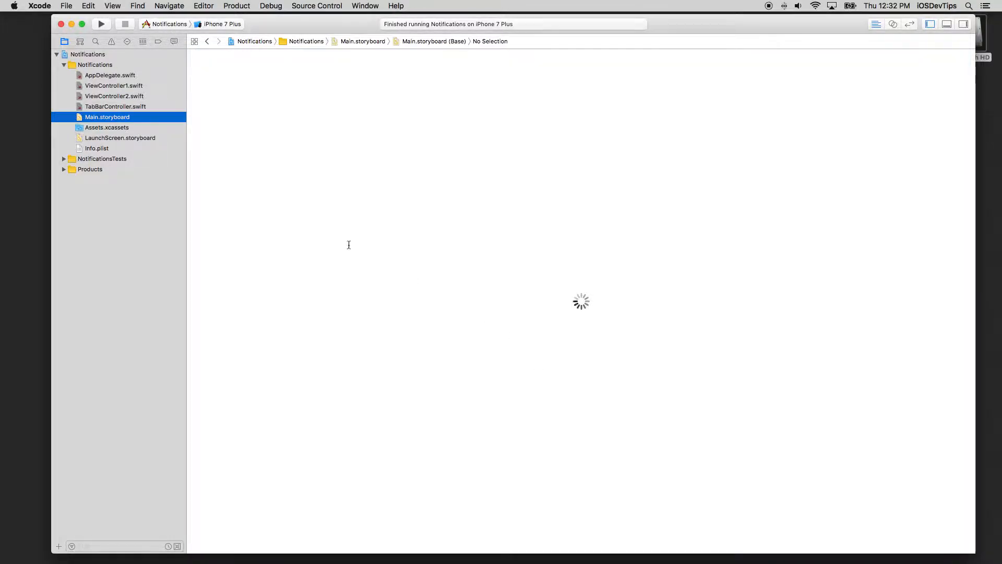
click(113, 86)
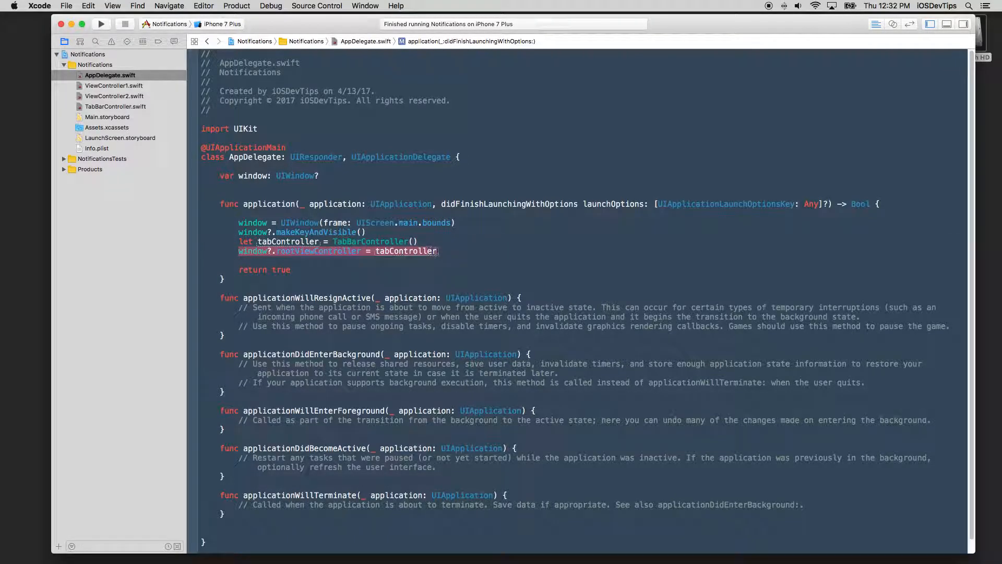
key(cmd+tab)
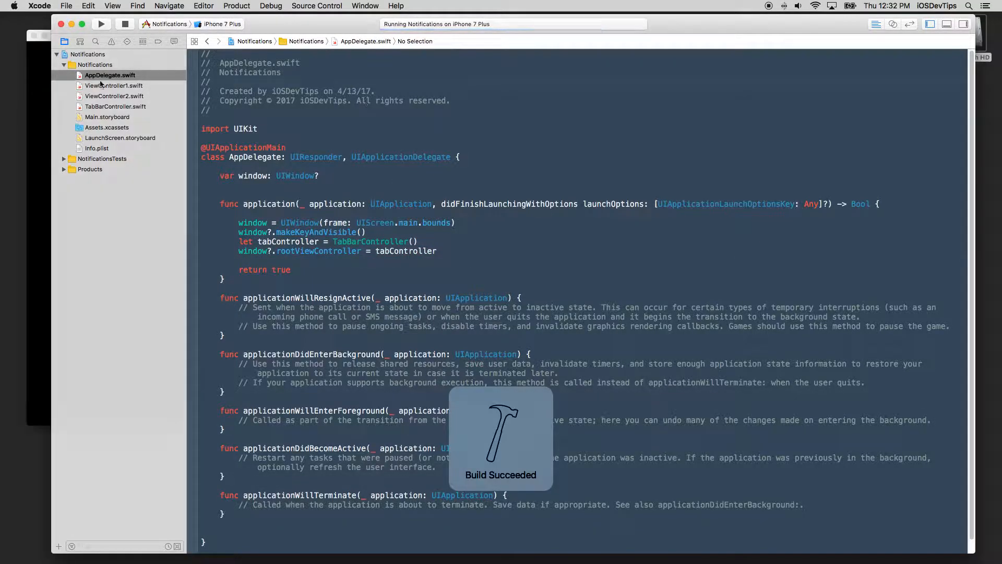
Step: Inspect TabBarController.swift where tabController1 and tabController2 are assigned as tabs
click(115, 107)
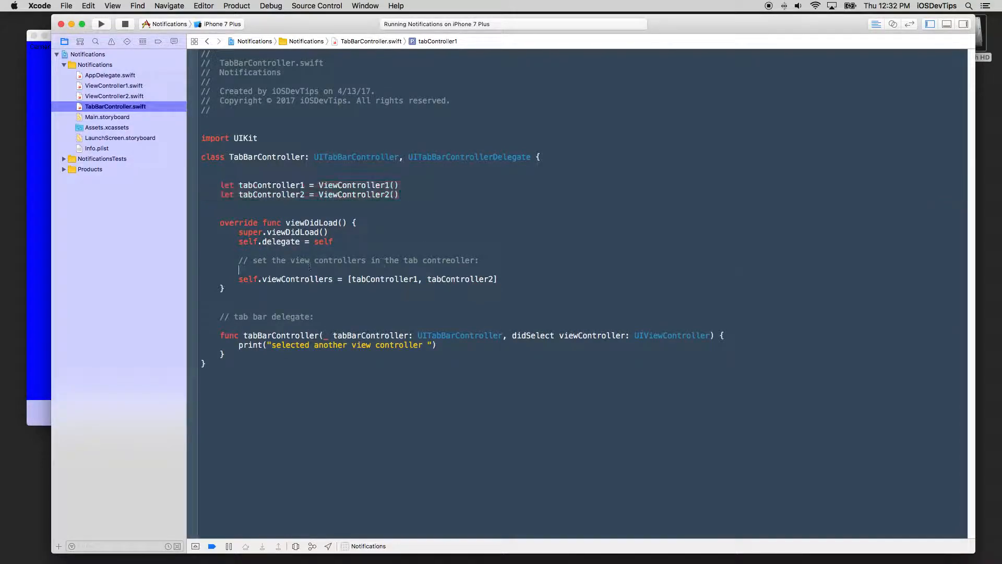
double_click(460, 278)
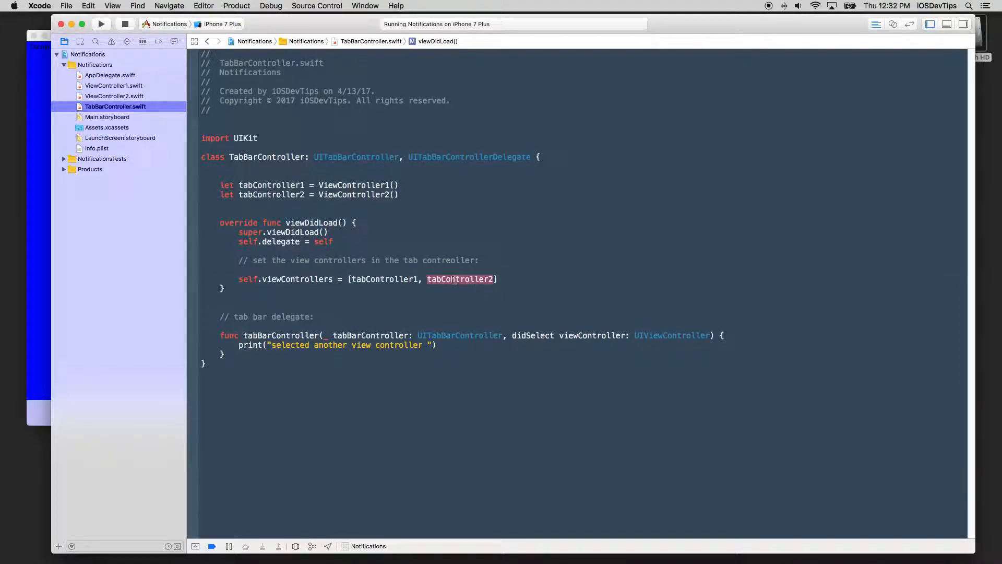
double_click(297, 278)
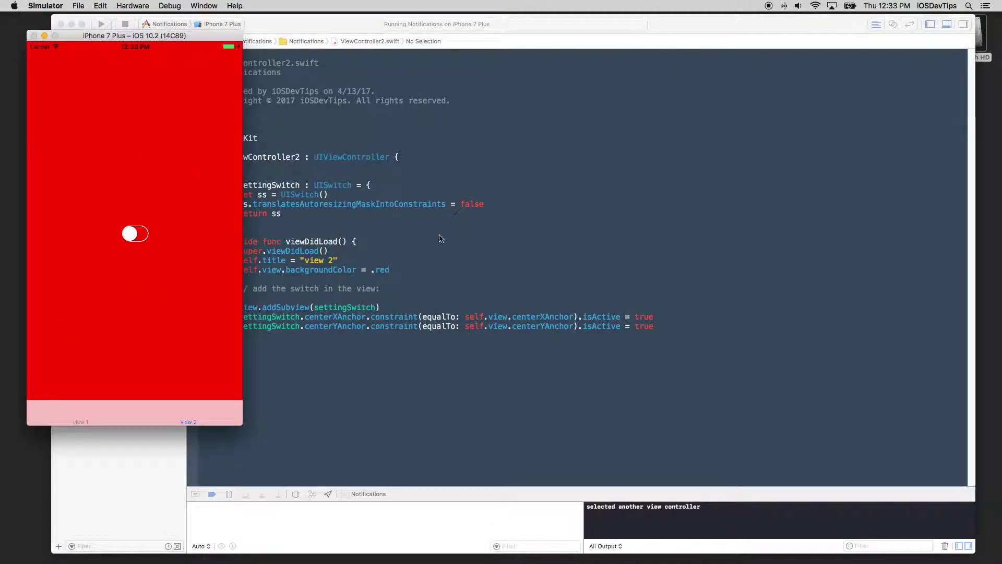
mouse_move(339, 242)
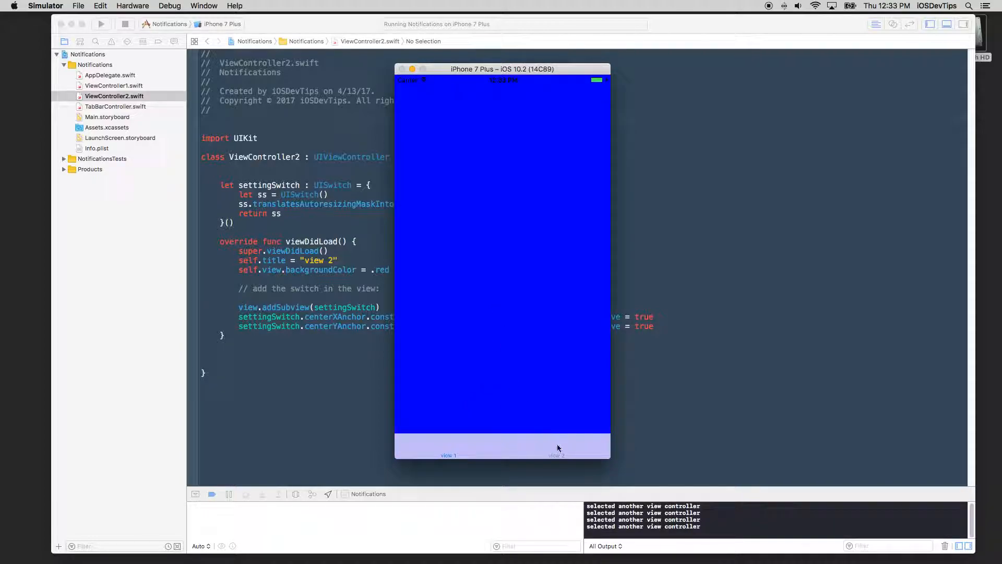
Step: Switch between the view 1 and view 2 tabs and move the simulator window to the left
click(556, 455)
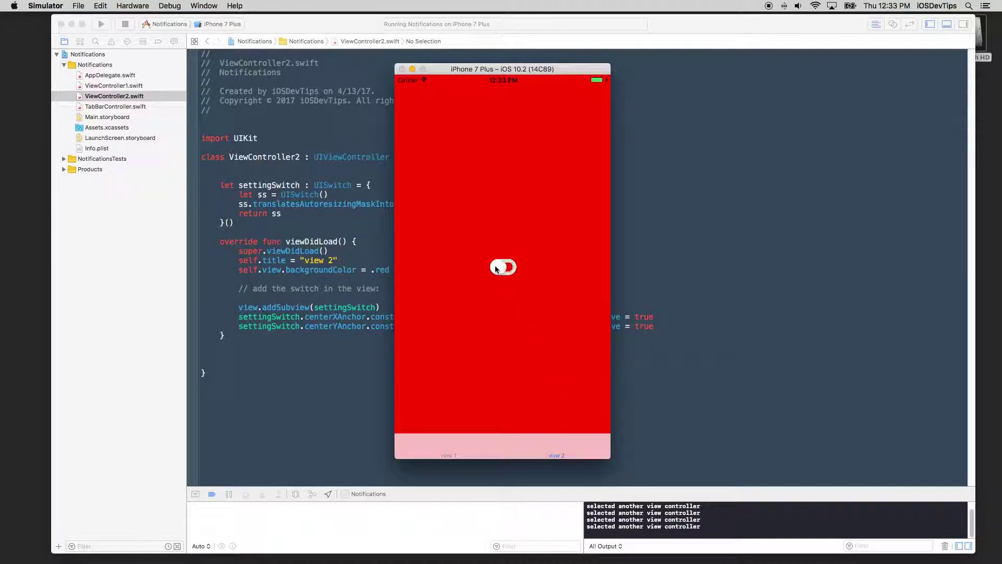
click(503, 267)
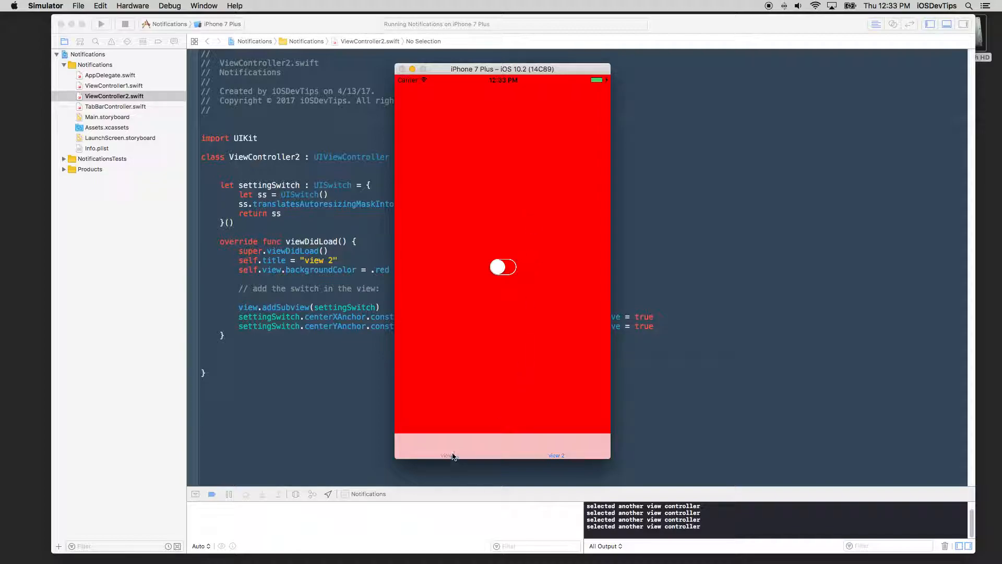
click(449, 455)
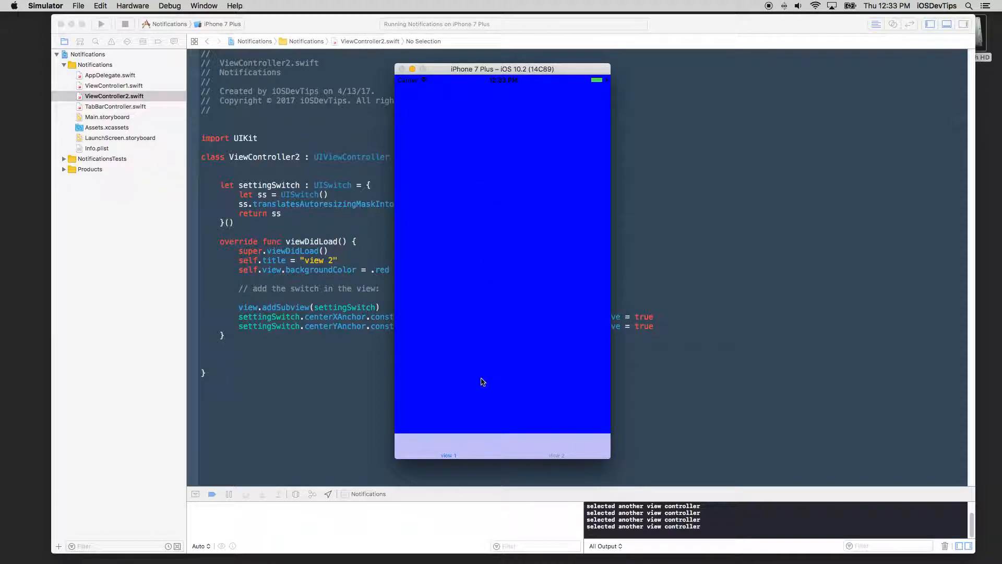
click(555, 455)
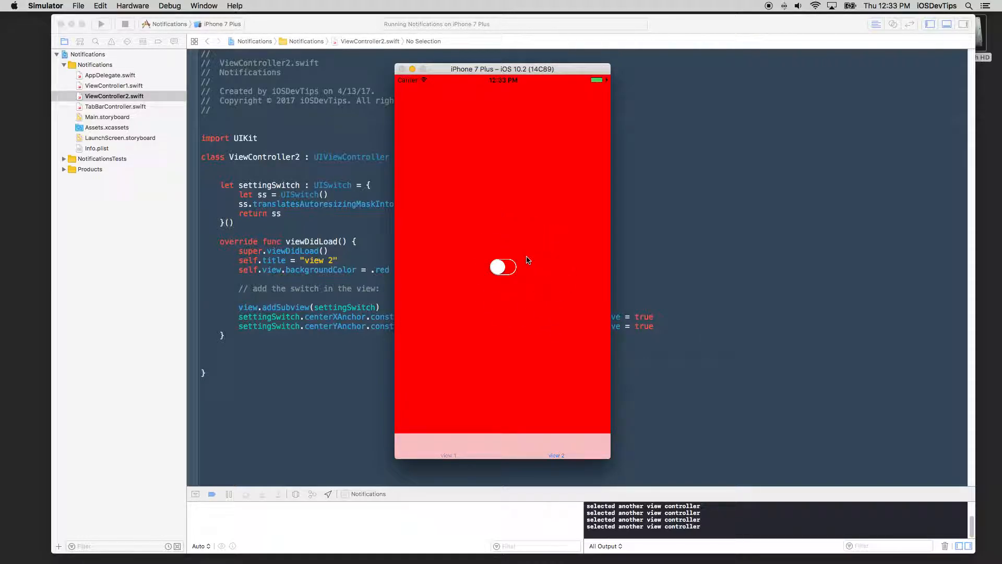
drag(502, 69, 151, 27)
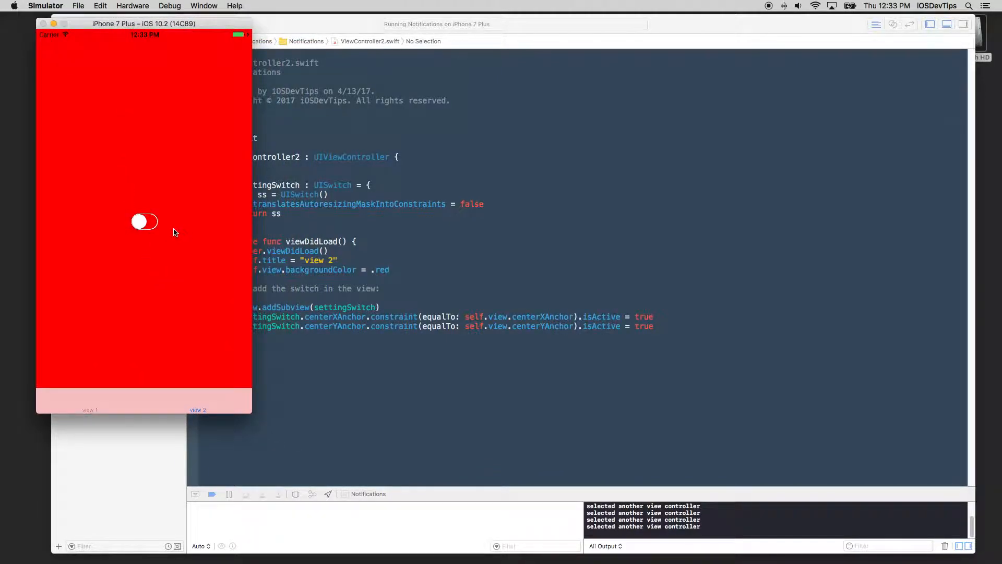
mouse_move(169, 250)
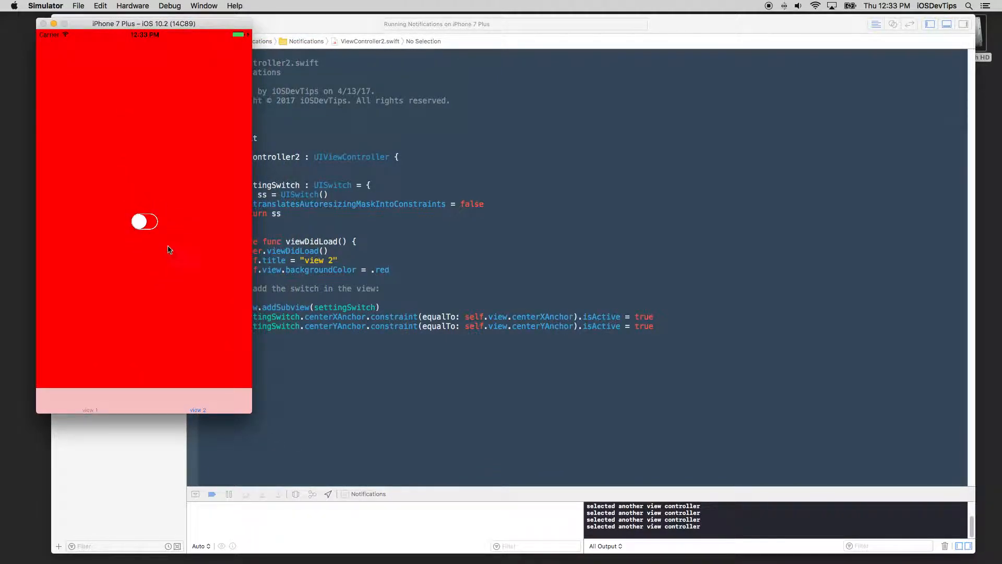
Step: Return to the red view 2 tab and turn its switch on
click(144, 222)
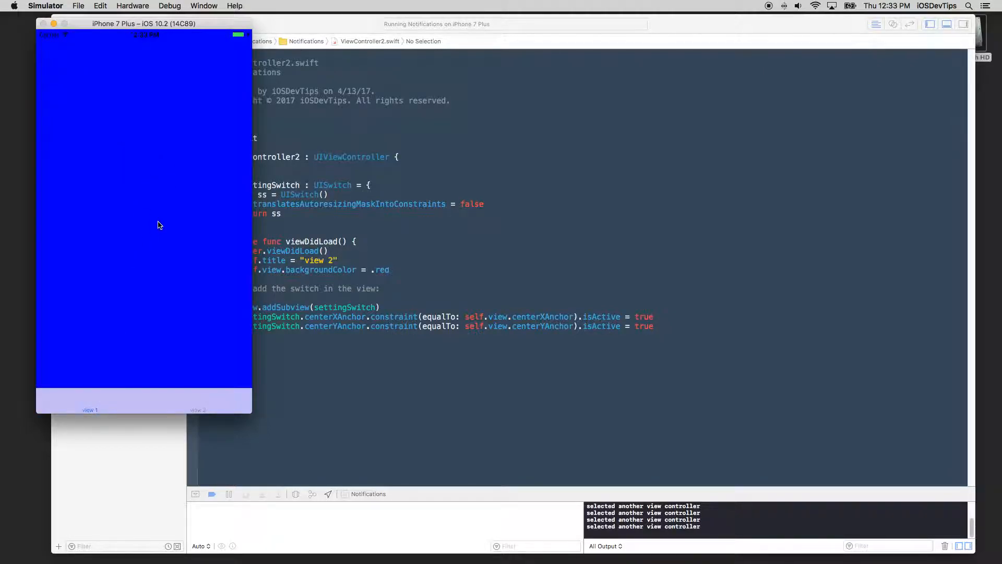
click(197, 409)
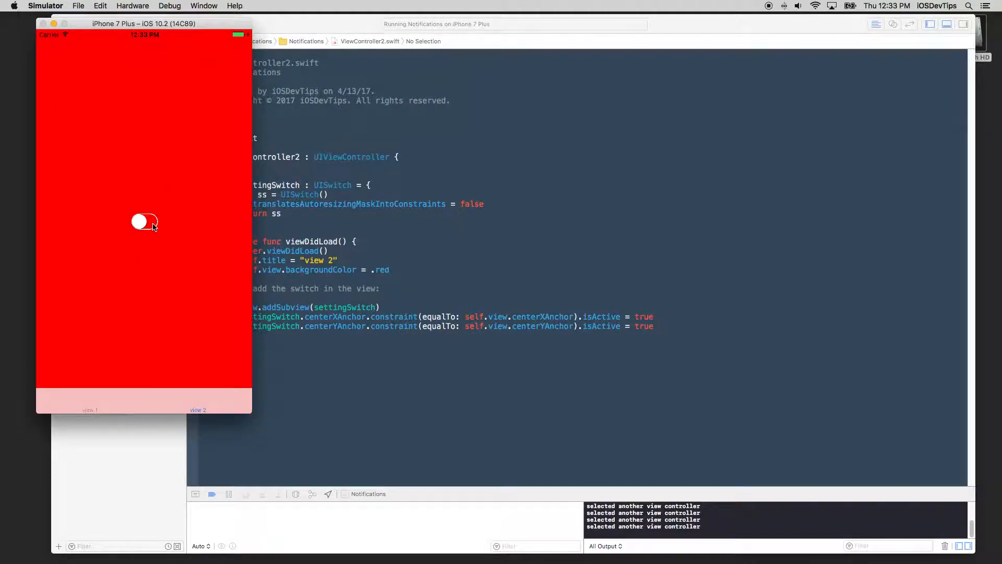
click(144, 221)
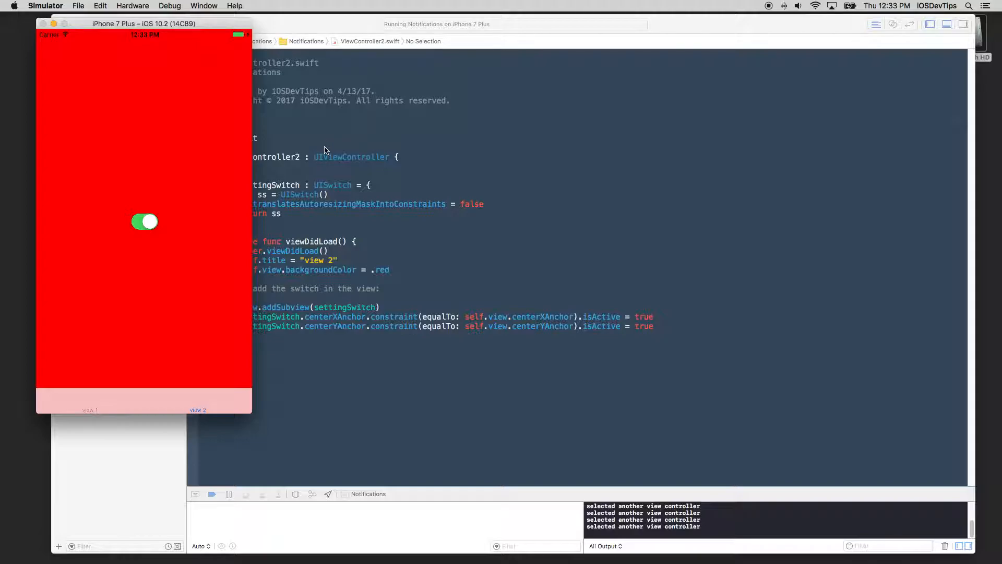
mouse_move(234, 134)
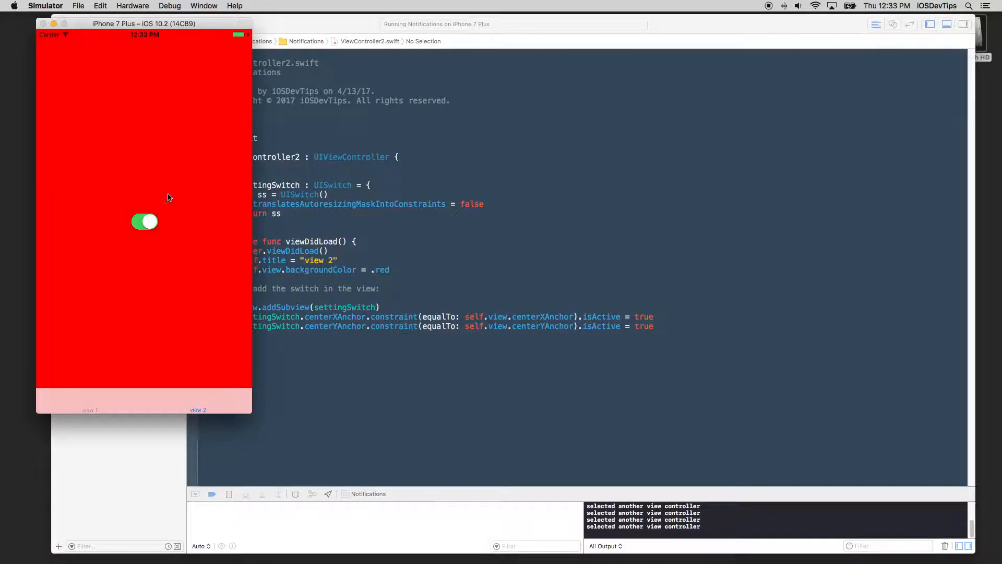
mouse_move(380, 204)
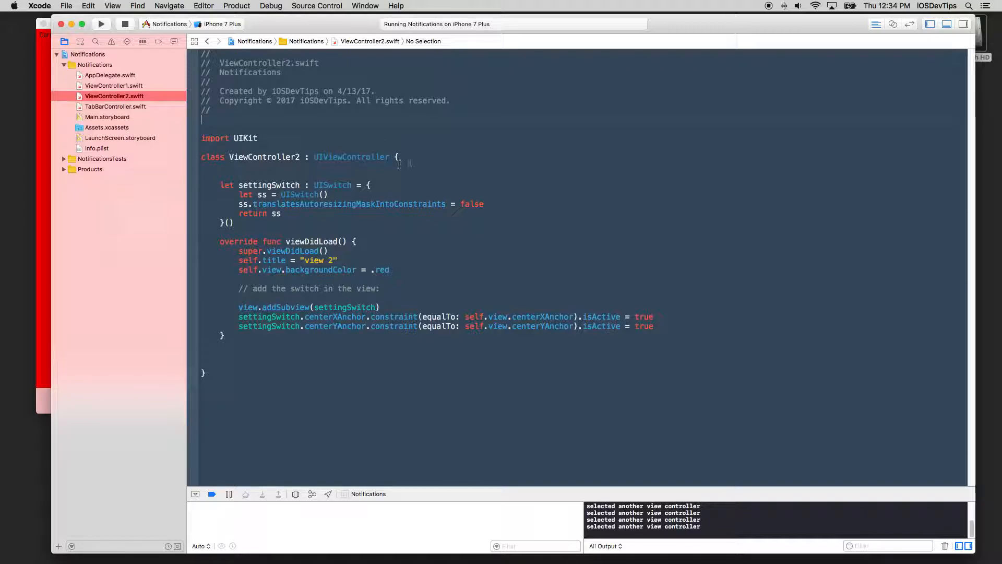
mouse_move(405, 134)
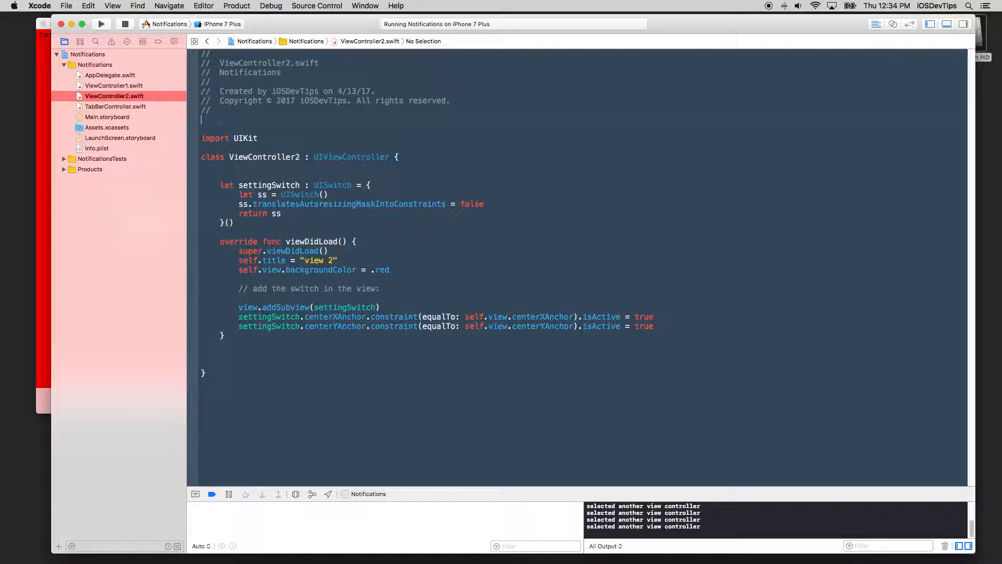
Step: Try and discard an 'ss.' line, then leave an empty line ready inside the settingSwitch closure
click(497, 207)
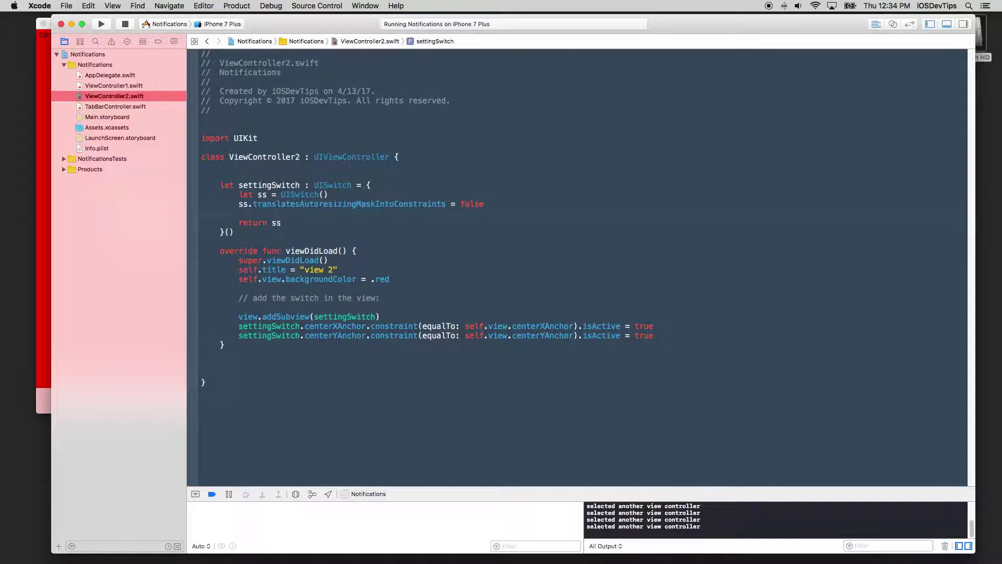
text(ss.)
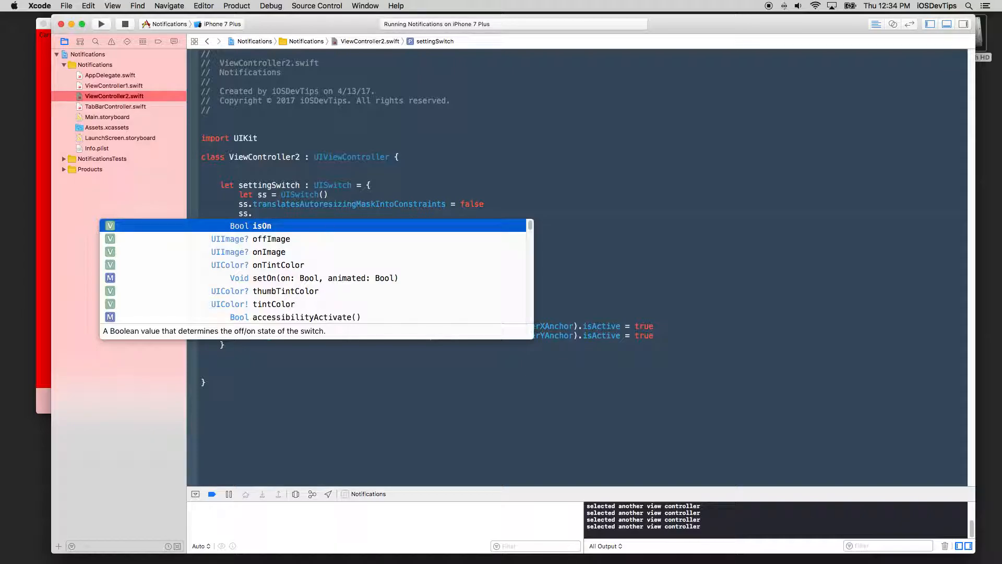
key(Escape)
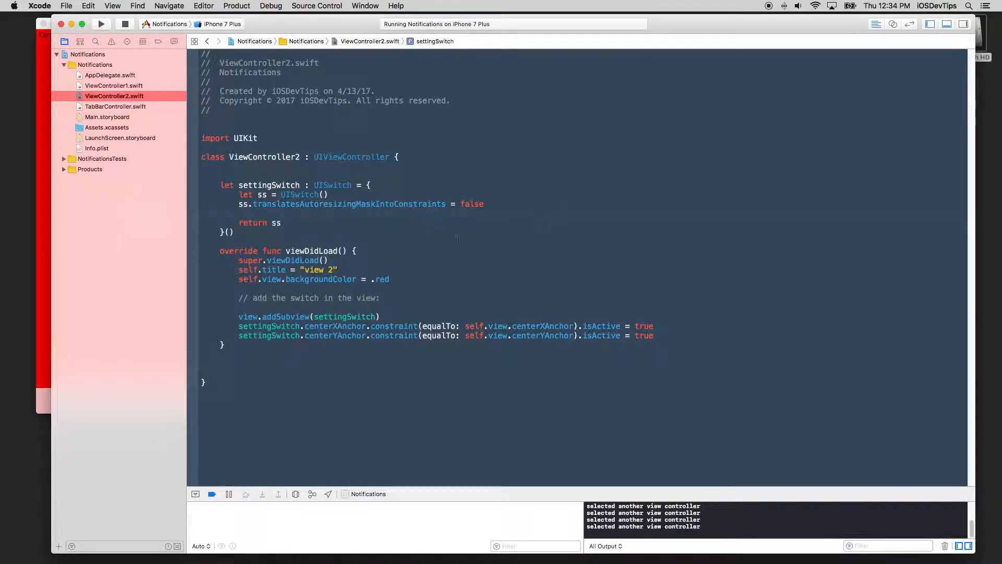
drag(238, 194, 280, 222)
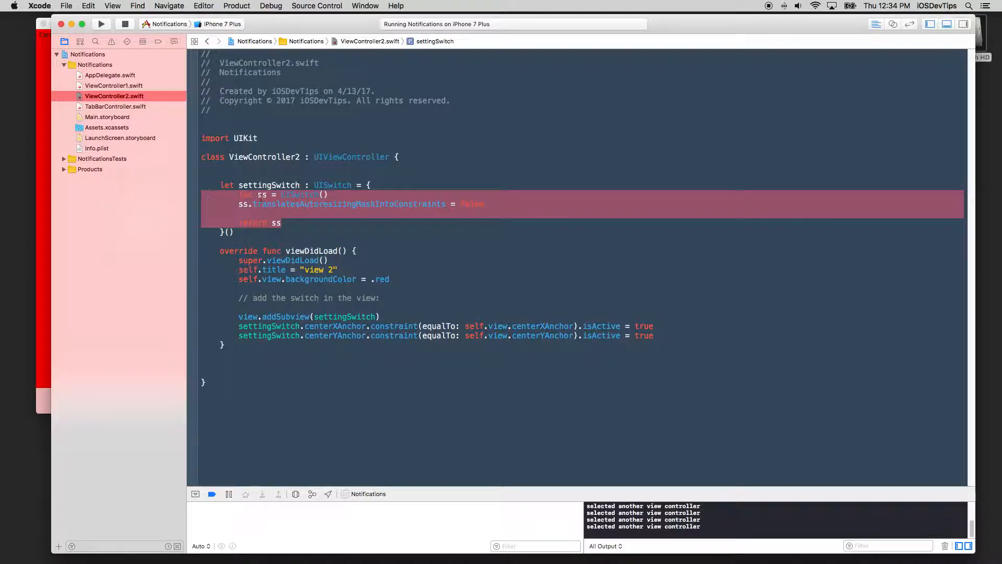
click(408, 170)
text(ss.addTarget(se, action: Selector, for: UIControlEvents))
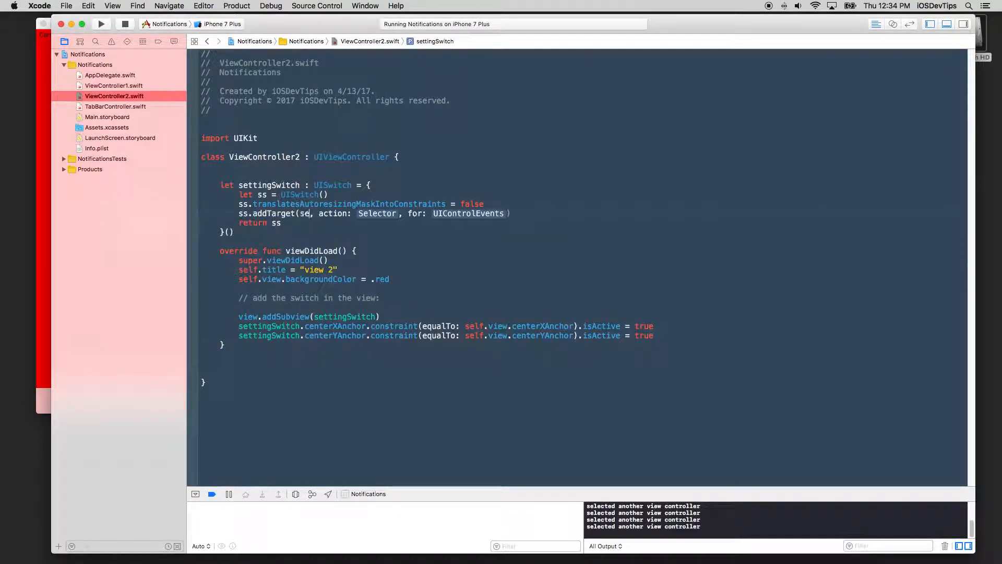
Step: Fill ss.addTarget with #selector(handleSwitchStateChange) for the .vauleChanged control event
double_click(386, 213)
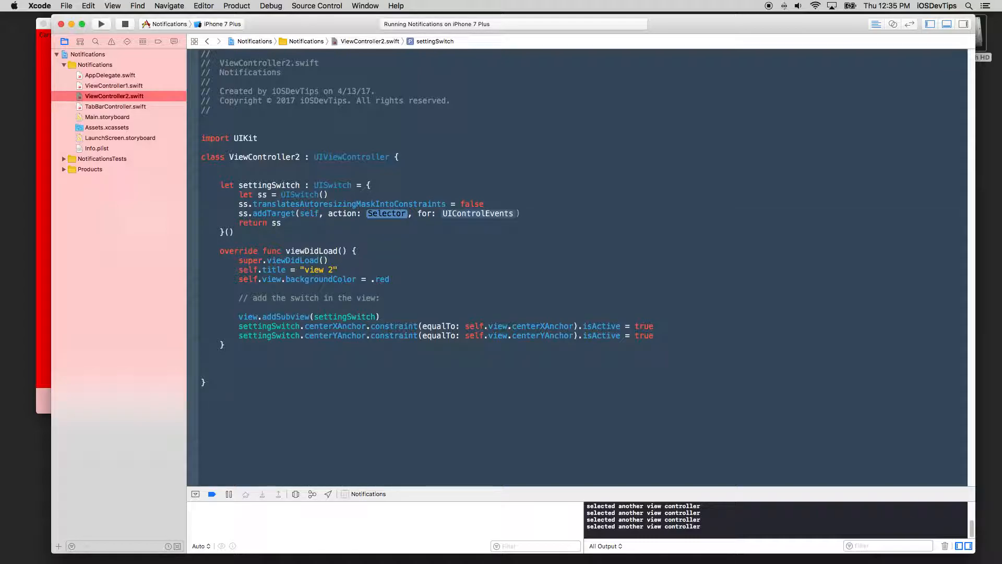
text(#sele)
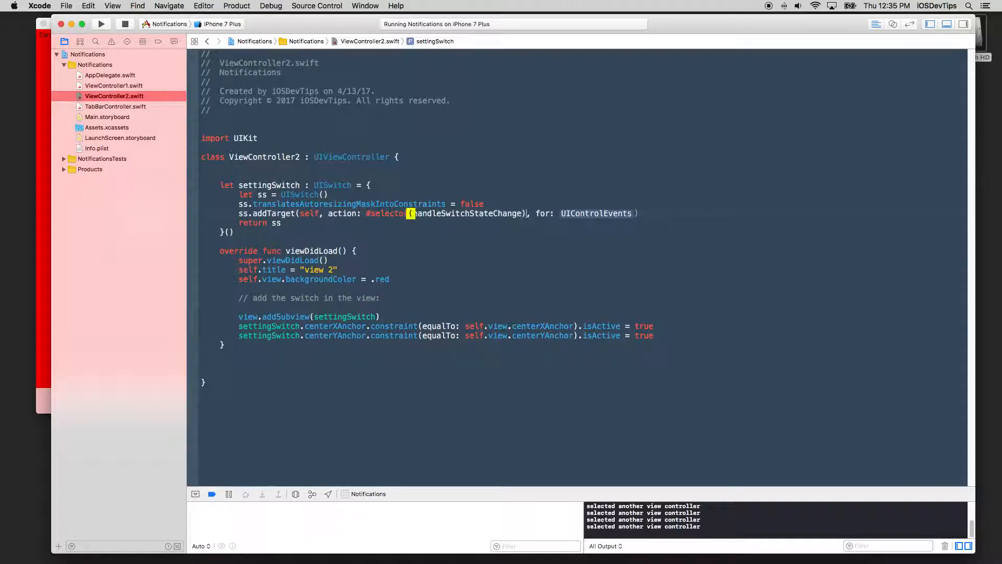
double_click(596, 213)
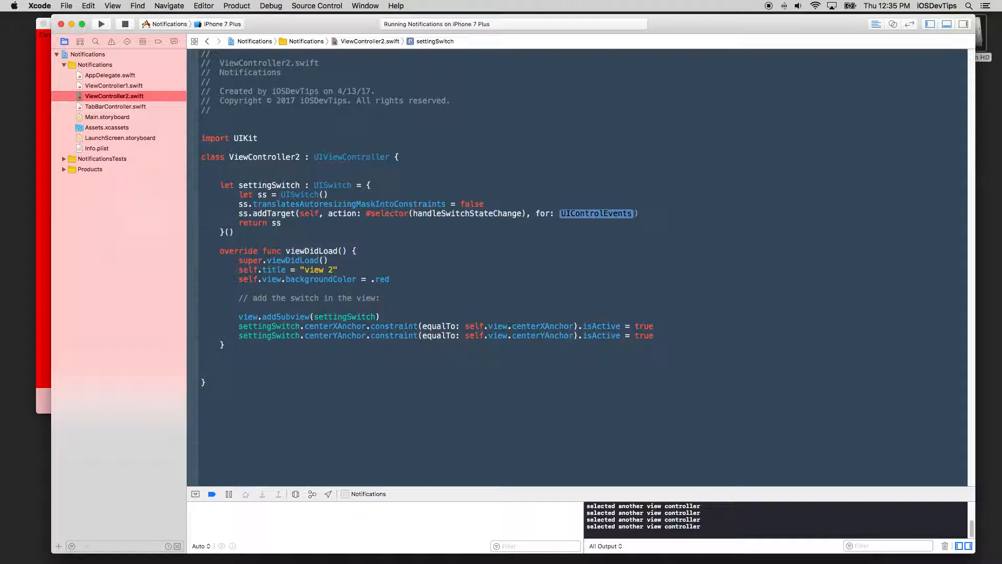
text(.v)
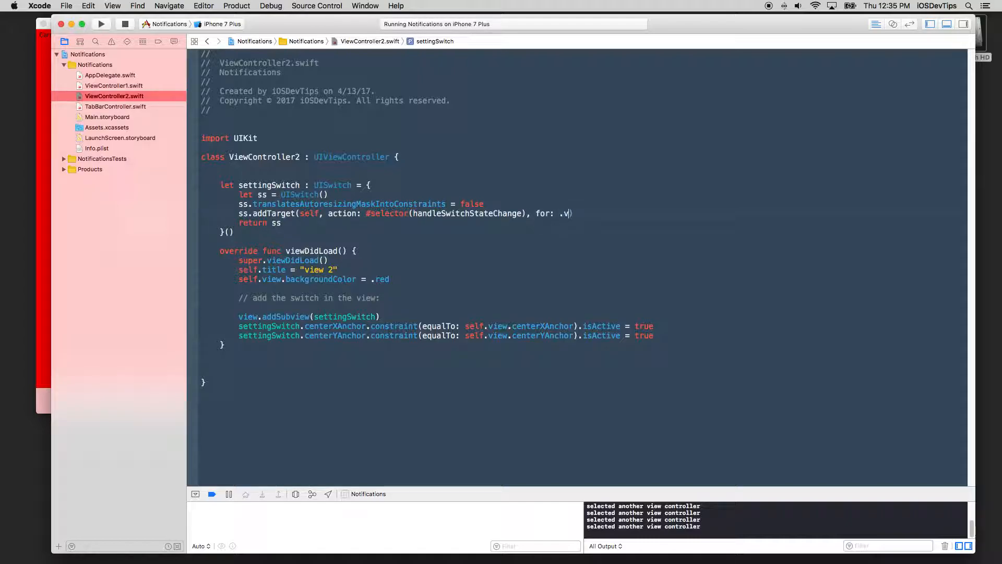
text(auleChan)
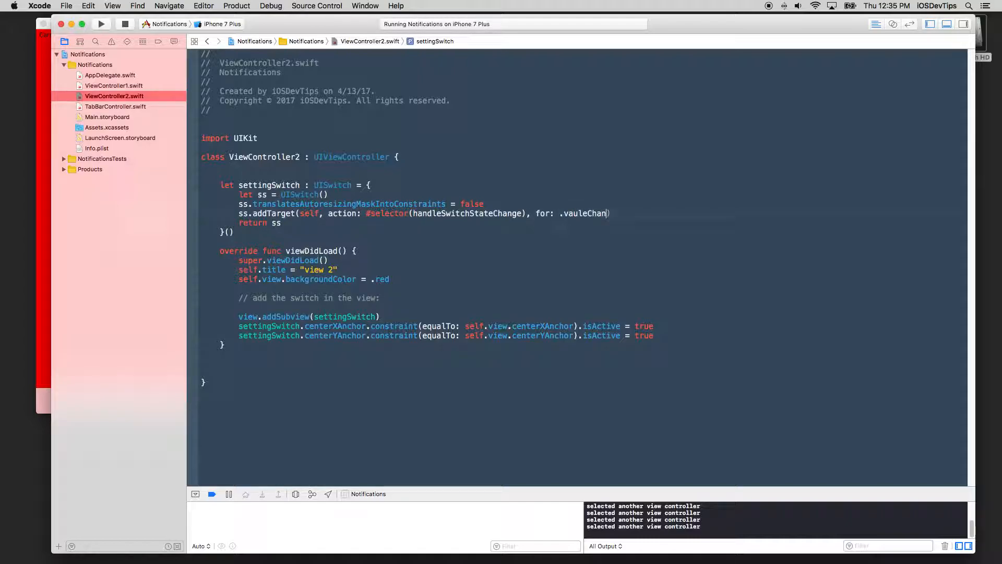
text(e)
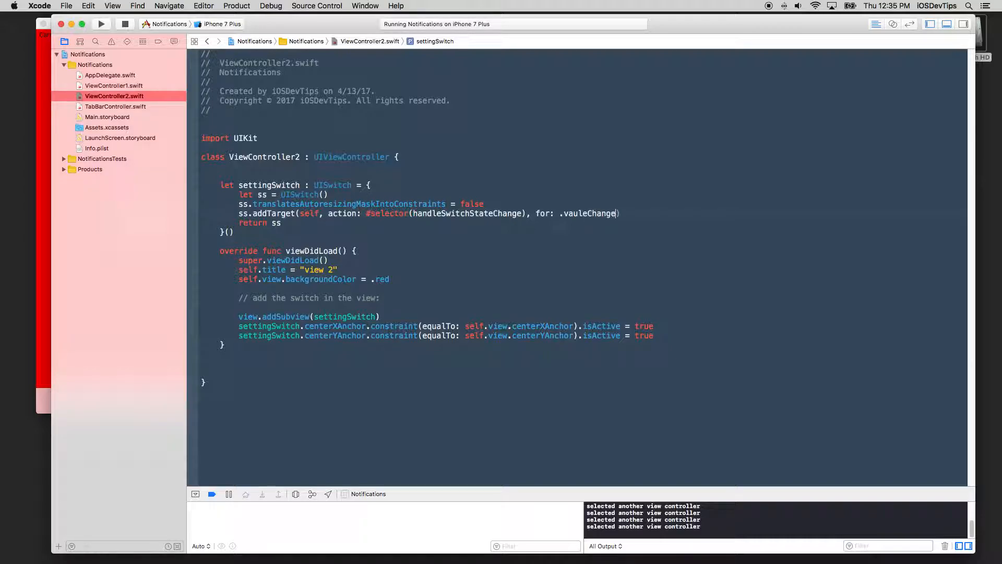
text(d)
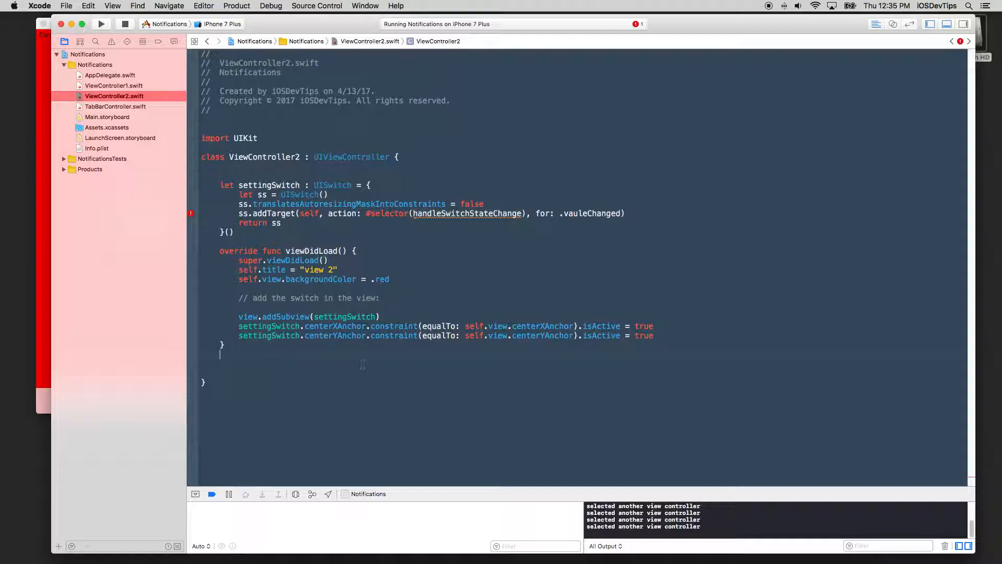
Step: Add an empty handleSwitchStateChange function and correct the event name to .valueChanged
text(func handleSwitchStateChange(){)
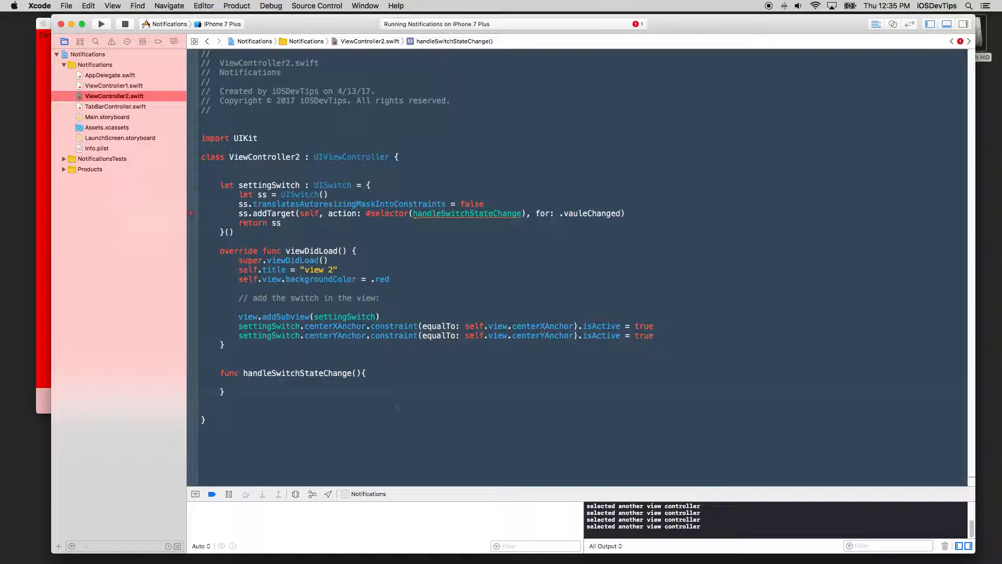
double_click(261, 194)
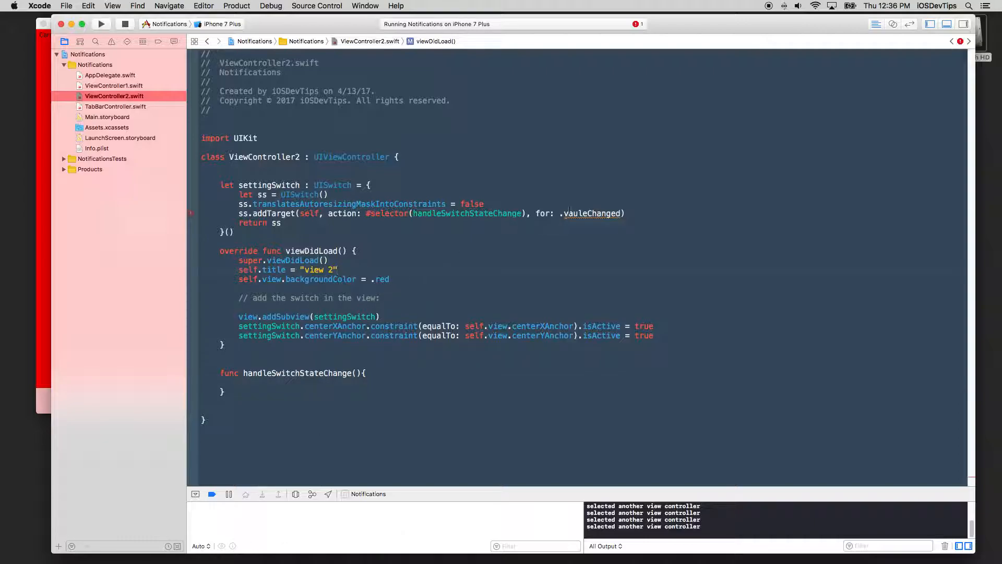
text(.value)
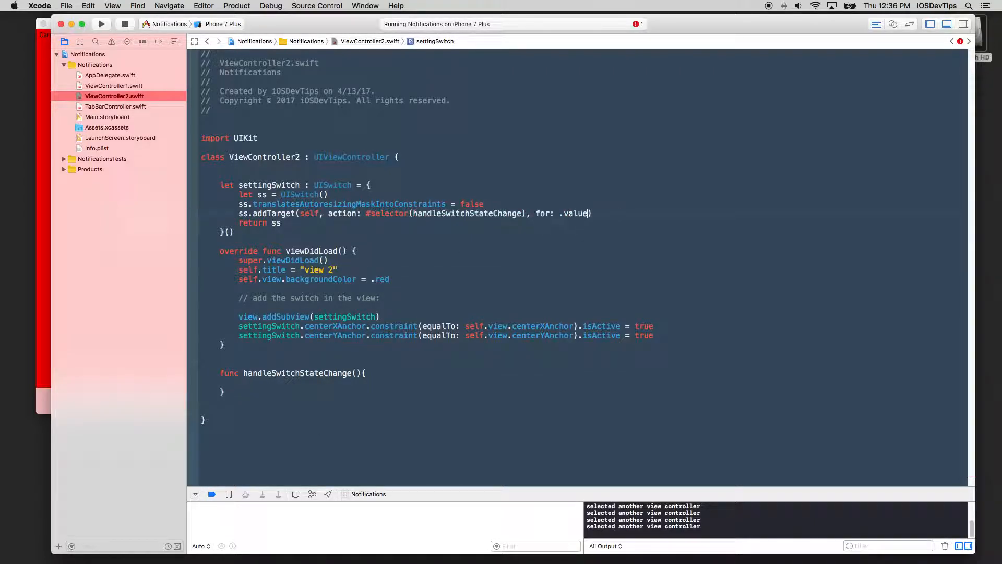
text(Changed)
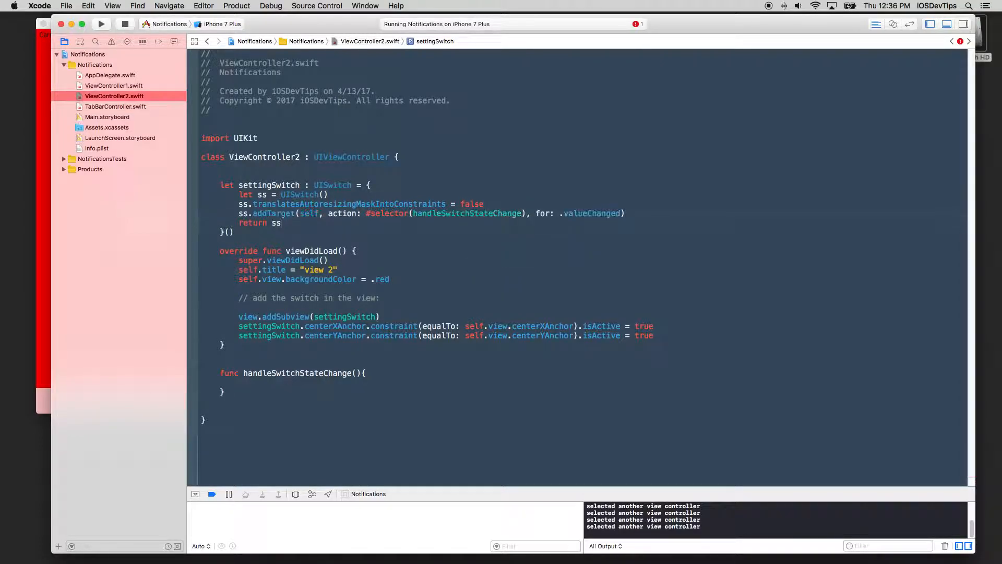
double_click(268, 186)
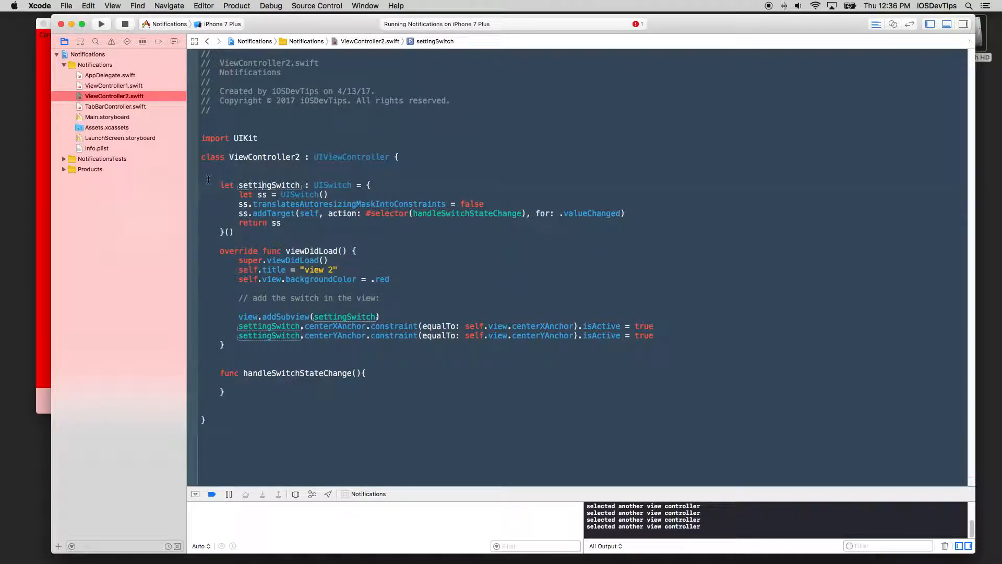
double_click(268, 186)
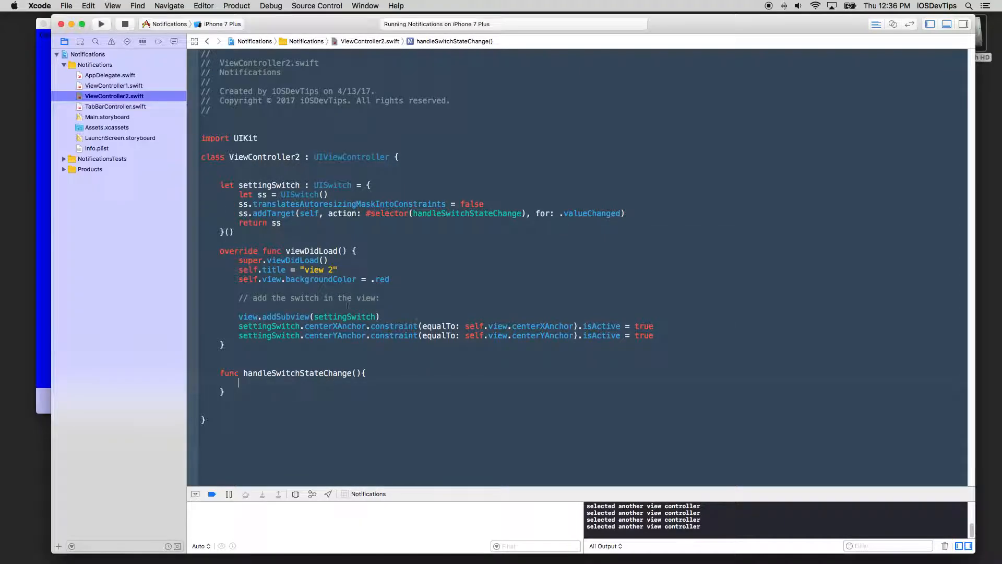
Step: Declare an empty registerNotifications() function in ViewController1.swift
click(112, 86)
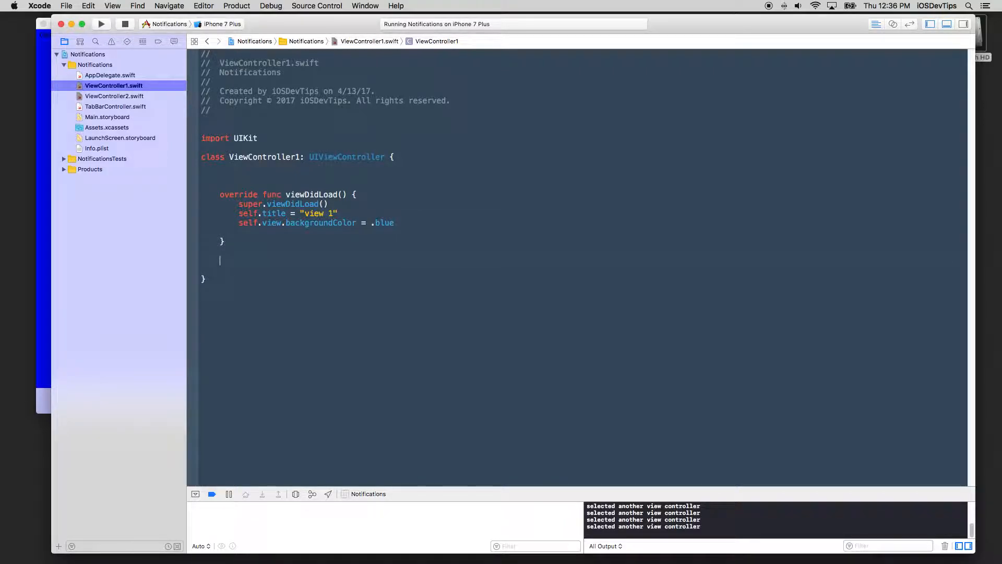
text(func reh)
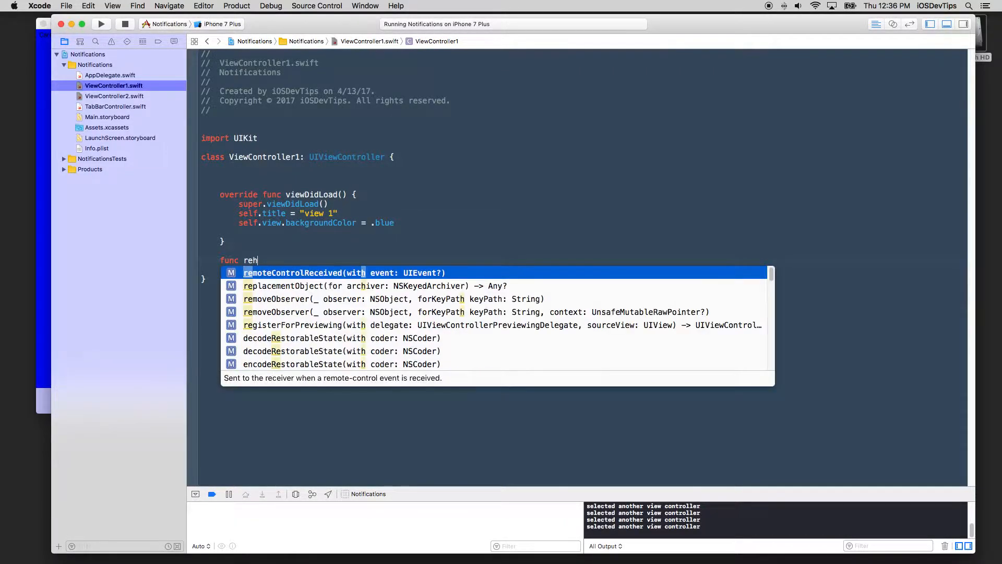
text(ghi)
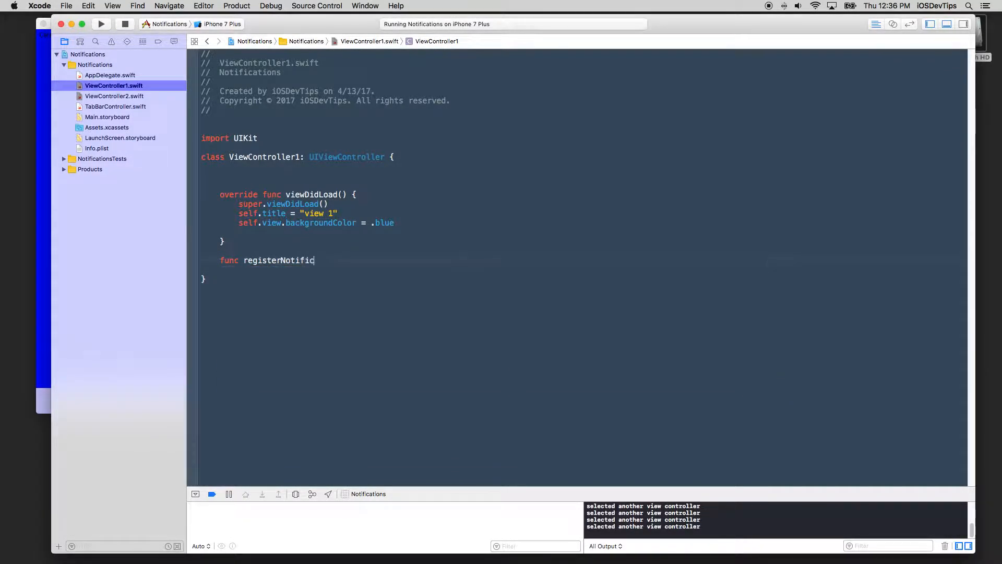
text(ations(){})
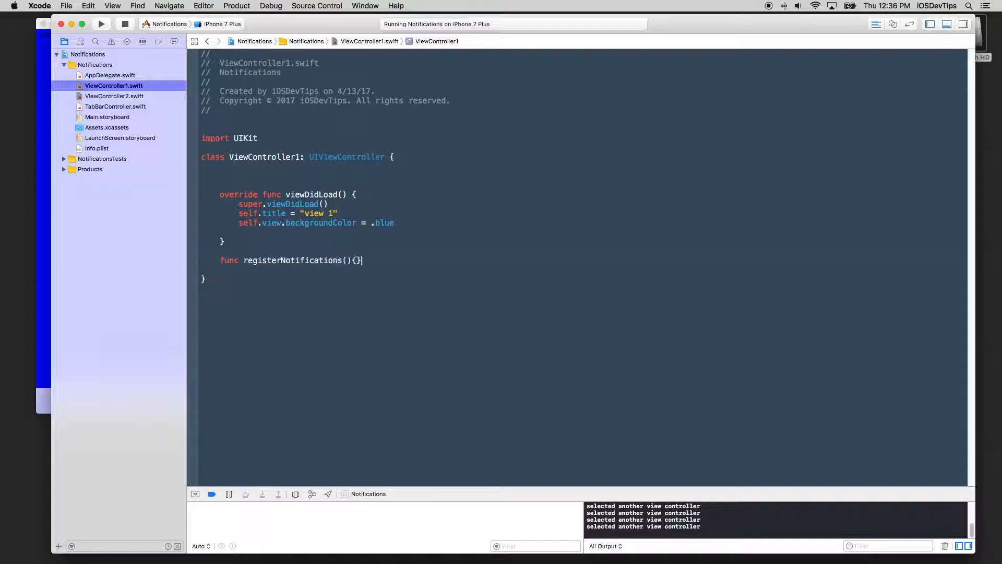
key(Return)
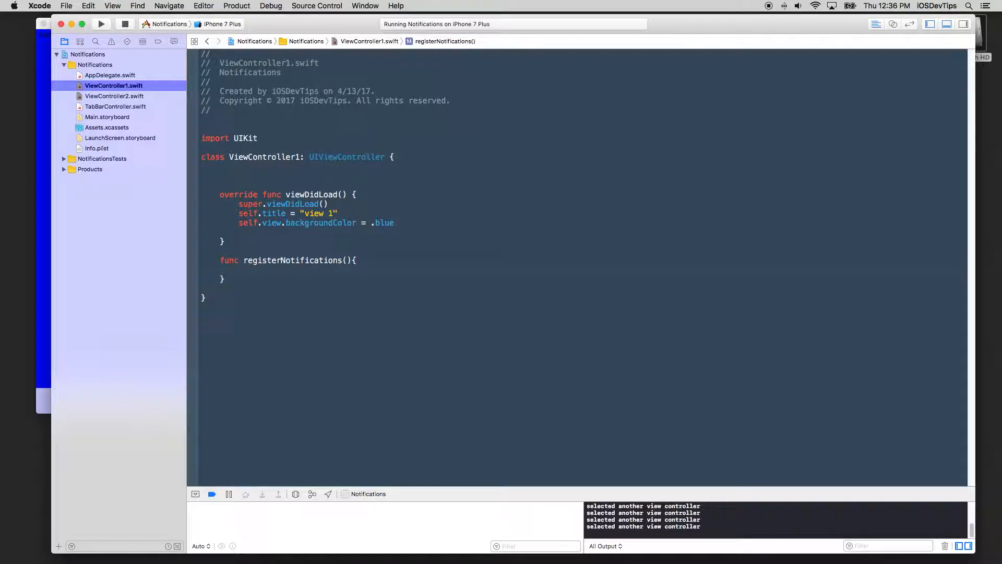
click(238, 269)
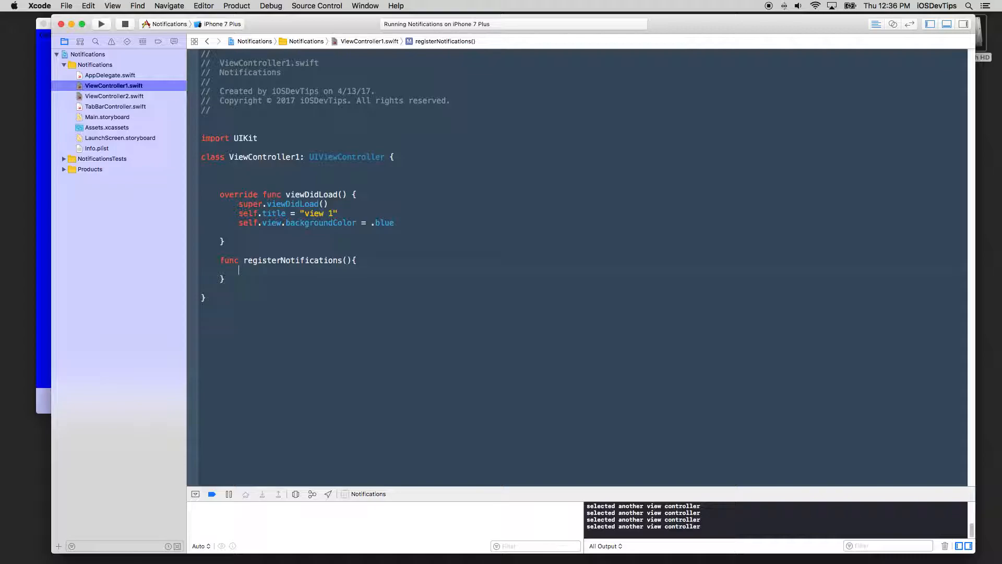
Step: Write NotificationCenter.default.addObserver(self, selector: #selector(handleStateChangeNotification), name:, object:) in its body
text(N)
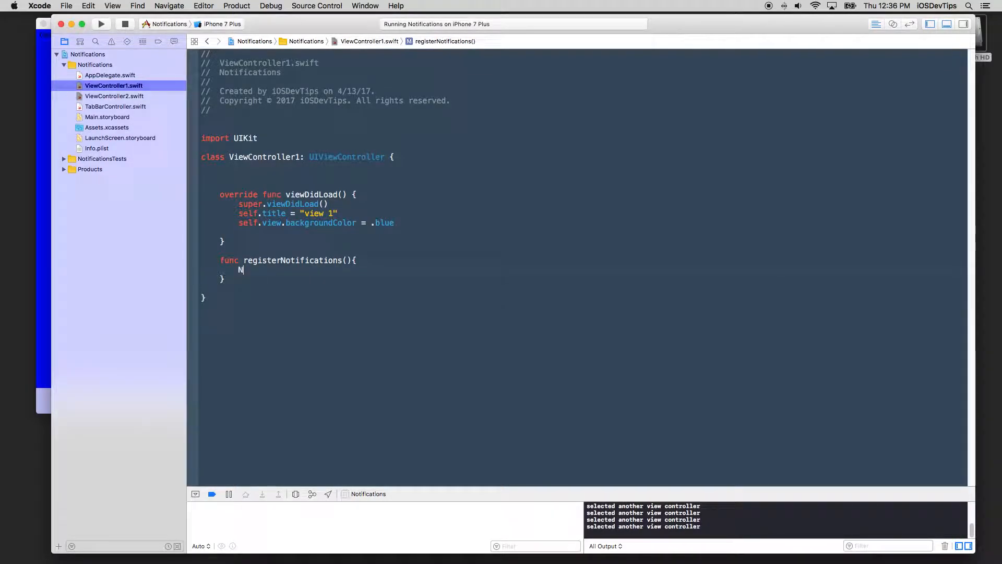
text(NotificationCenter)
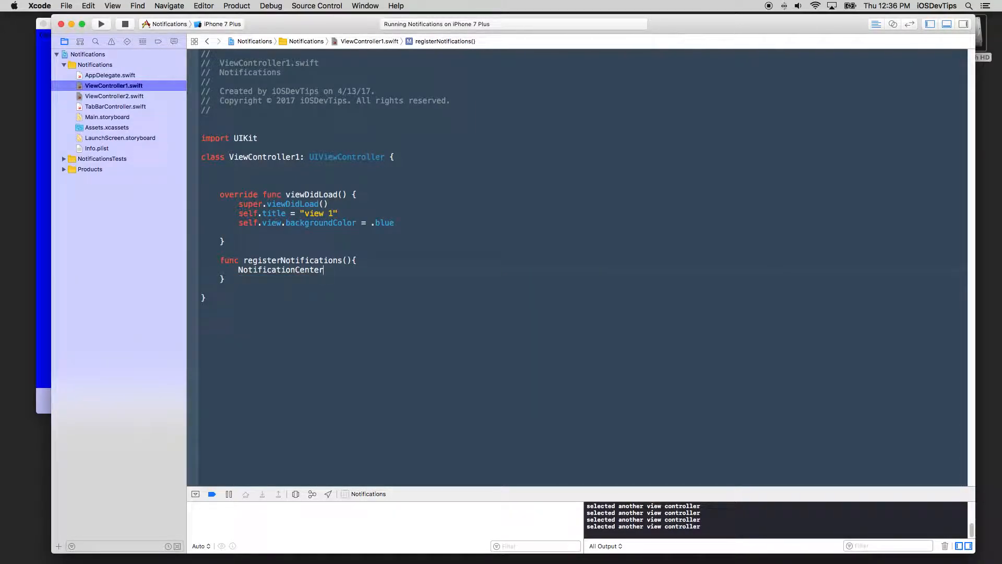
text(.default)
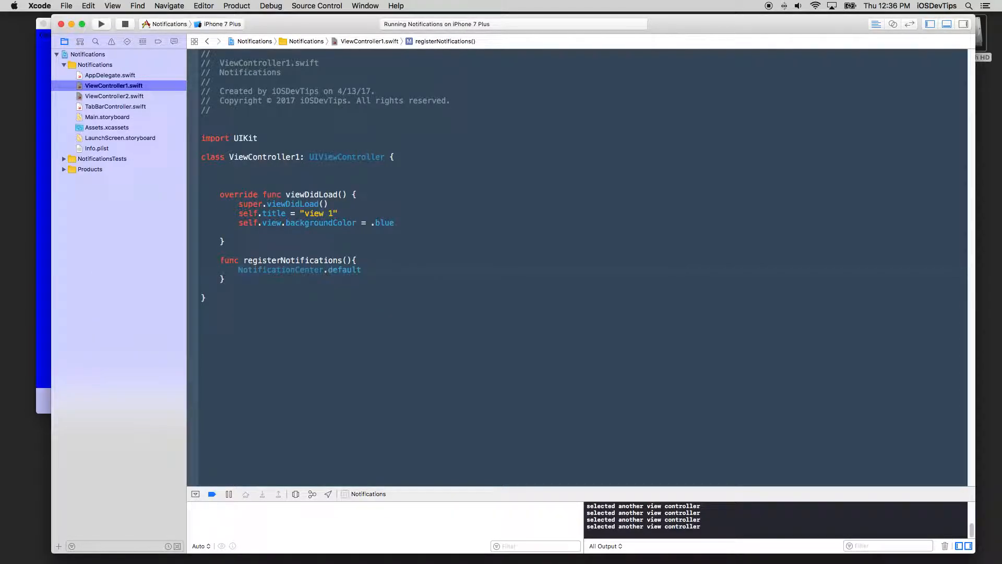
text(.)
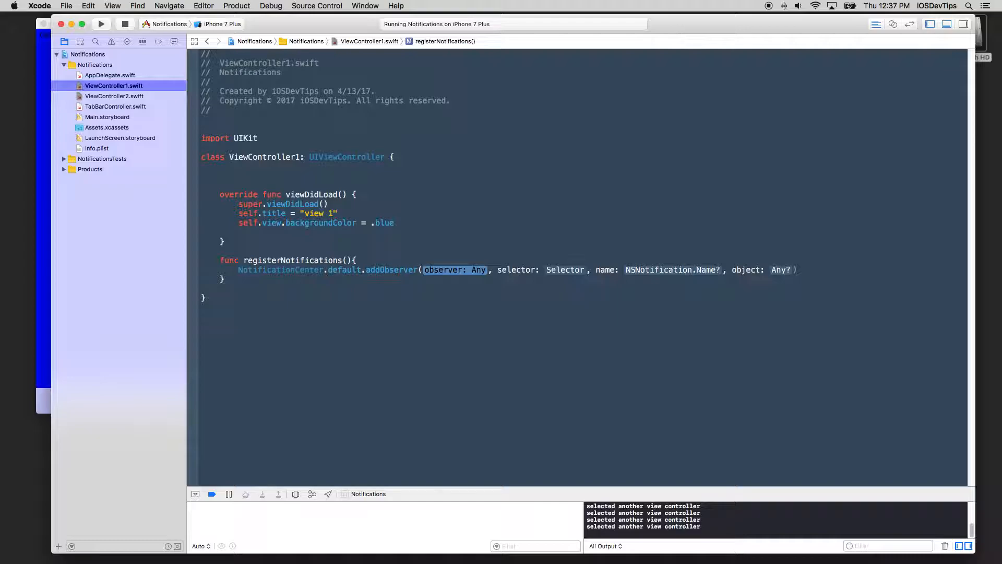
text(self)
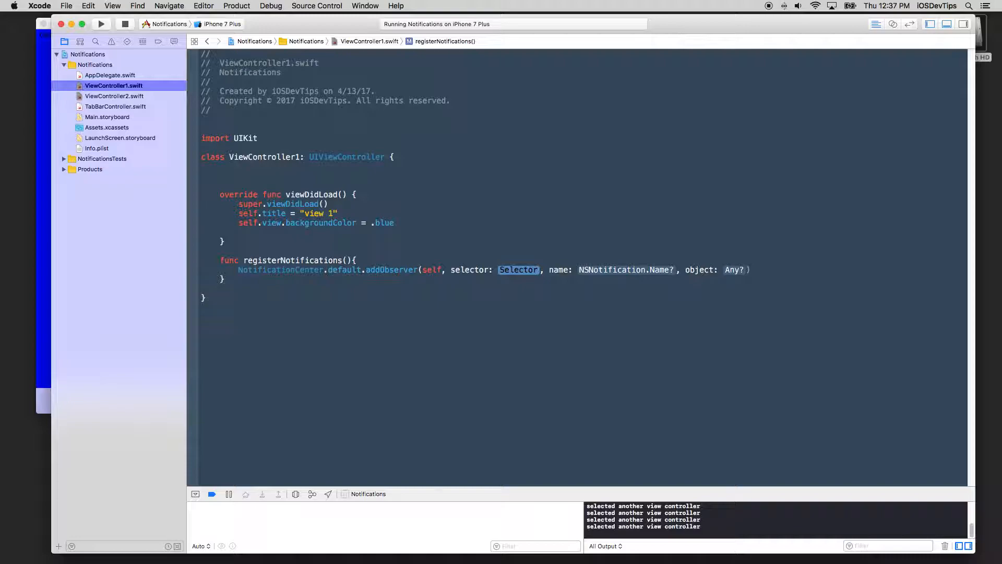
text(#sel)
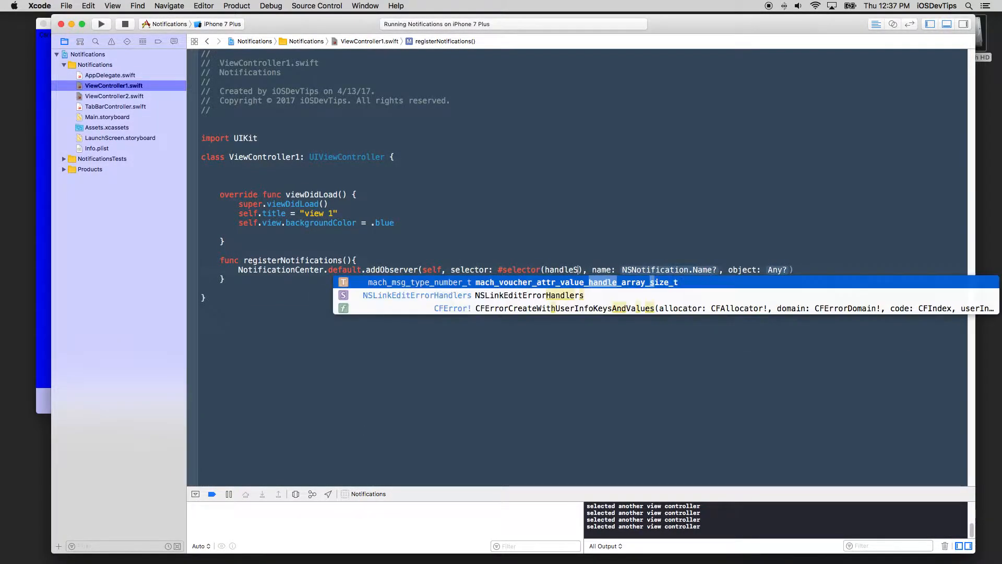
text(StateChange)
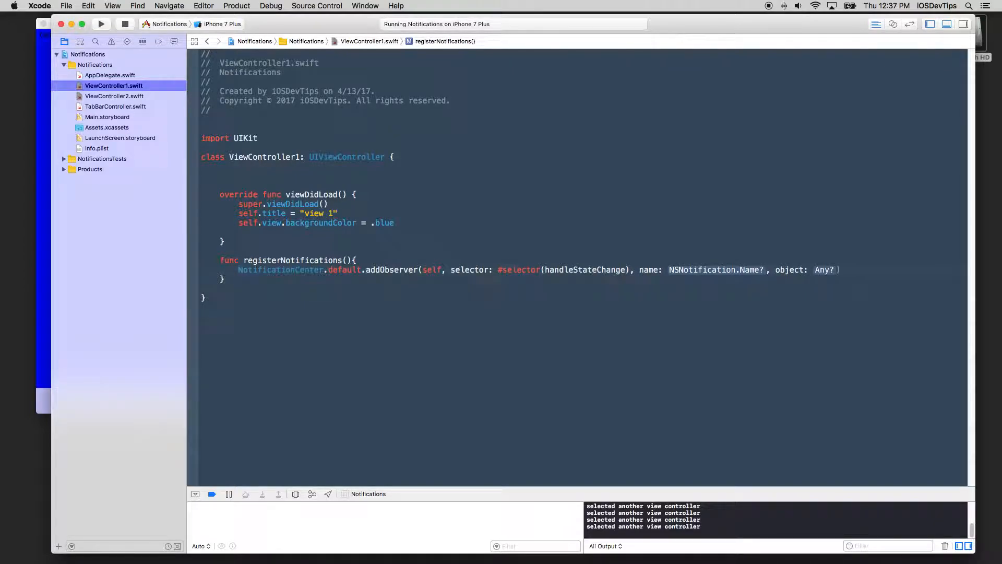
text(Notification)
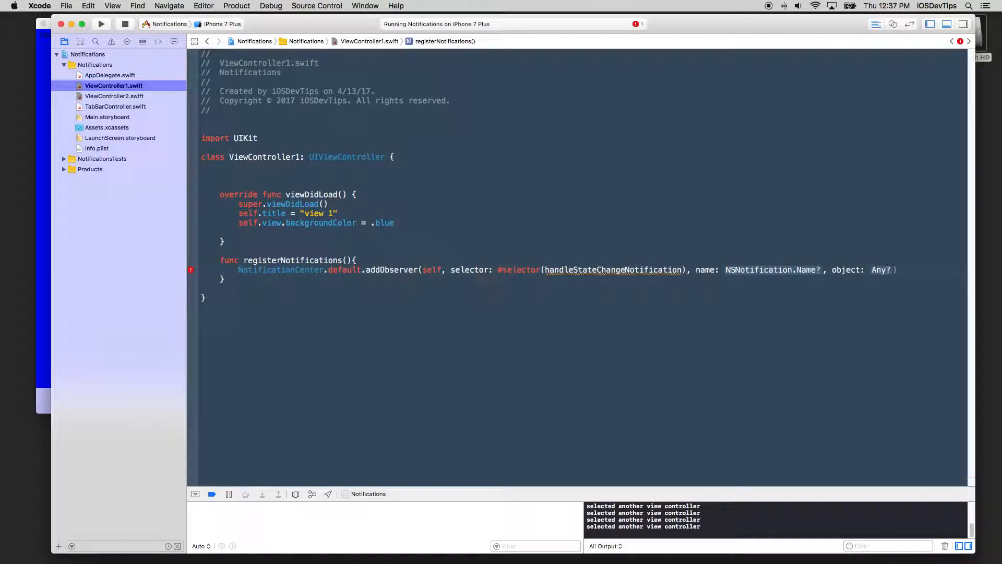
double_click(772, 269)
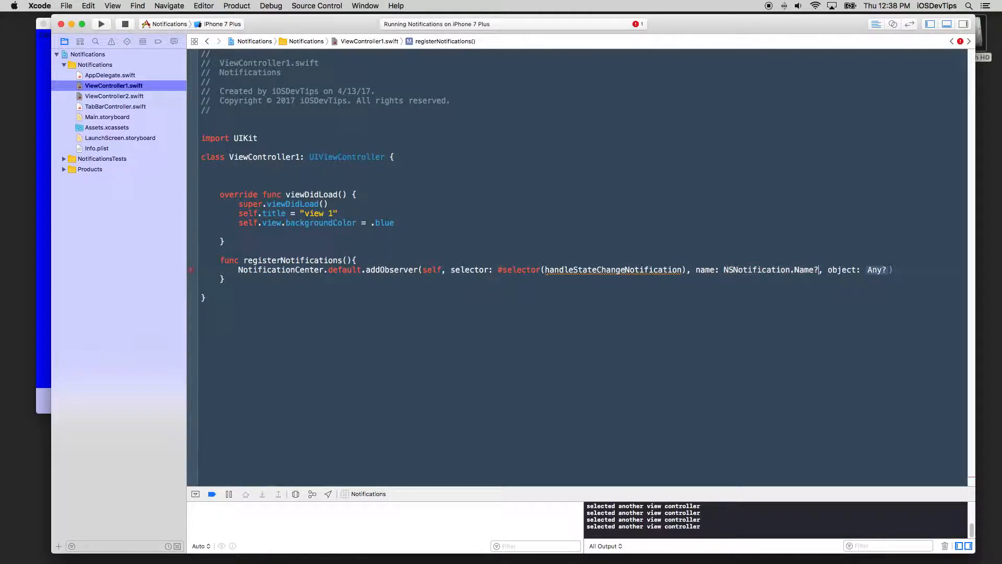
key(Backspace)
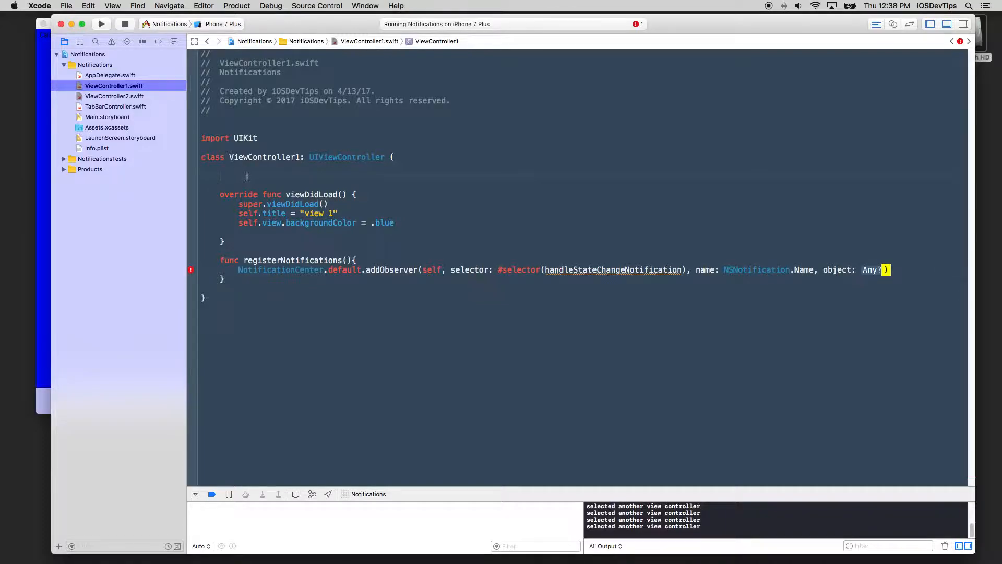
Step: Declare static let kSwitchStateChangedNotification in ViewController1
text(static let)
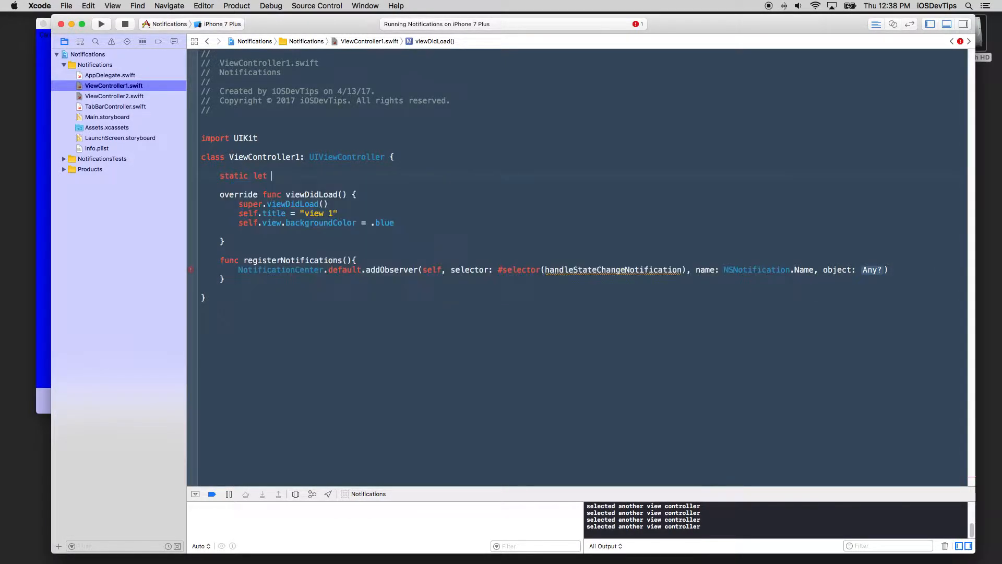
text(kN)
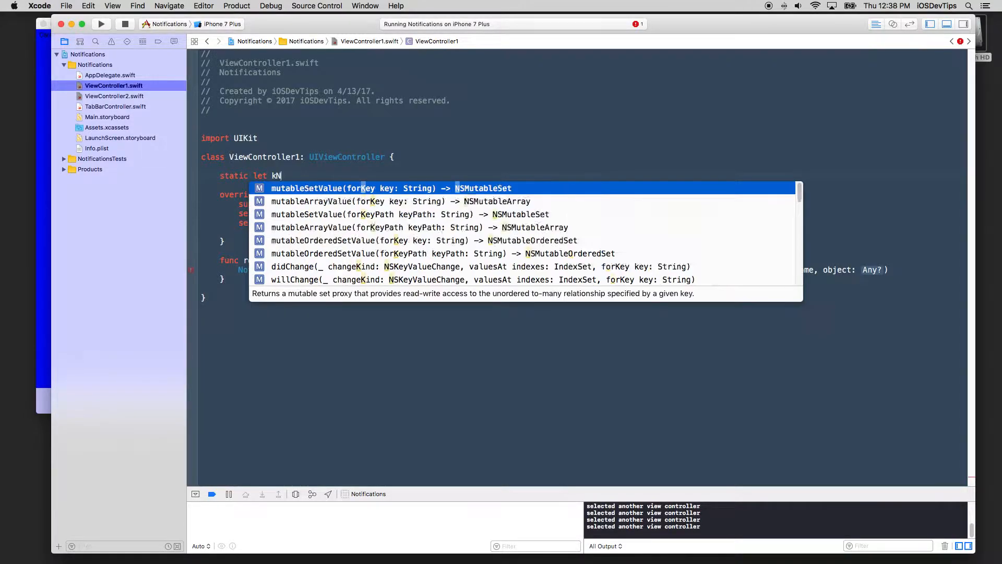
text(Switc)
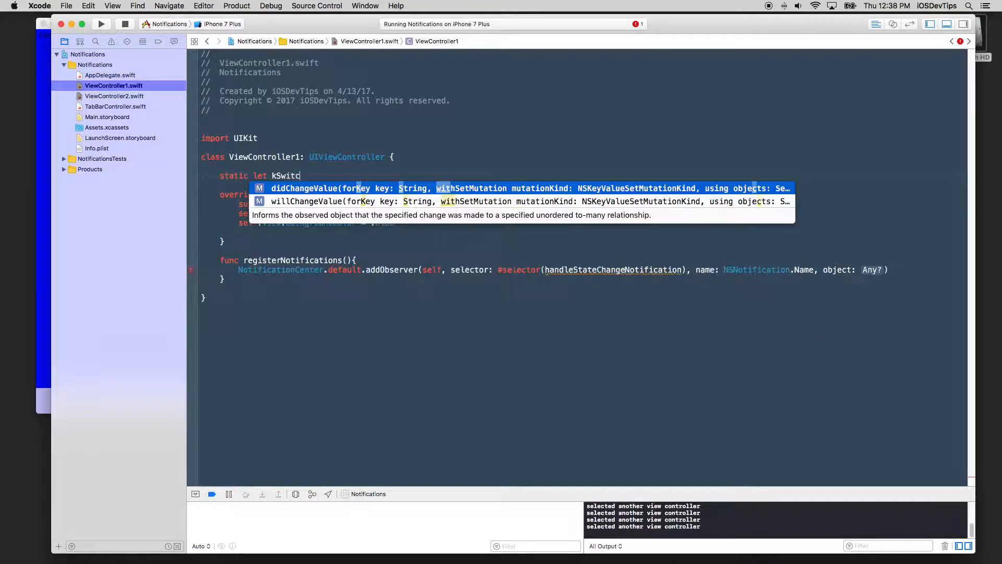
text(State)
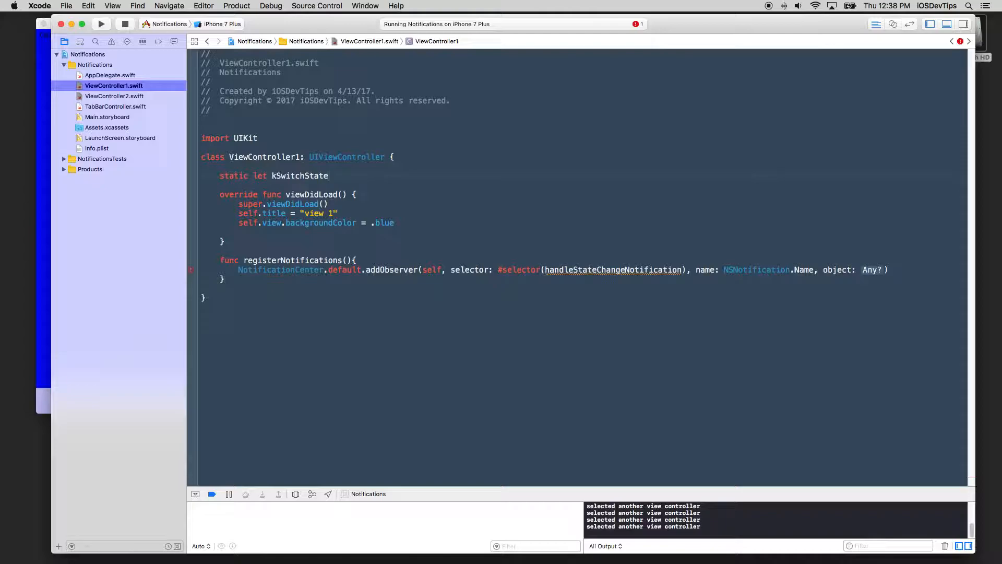
text(ChangedNotifica)
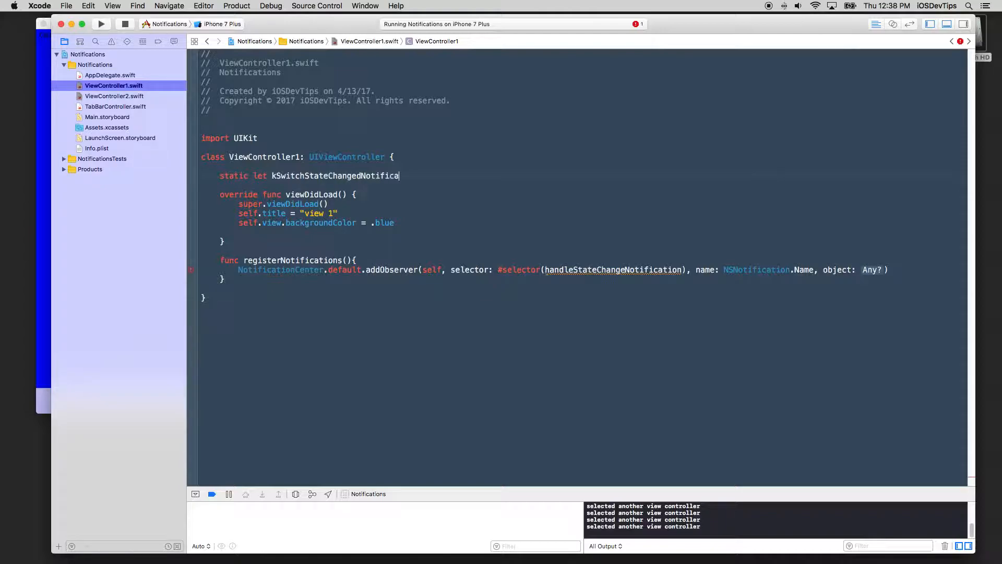
text(tion =)
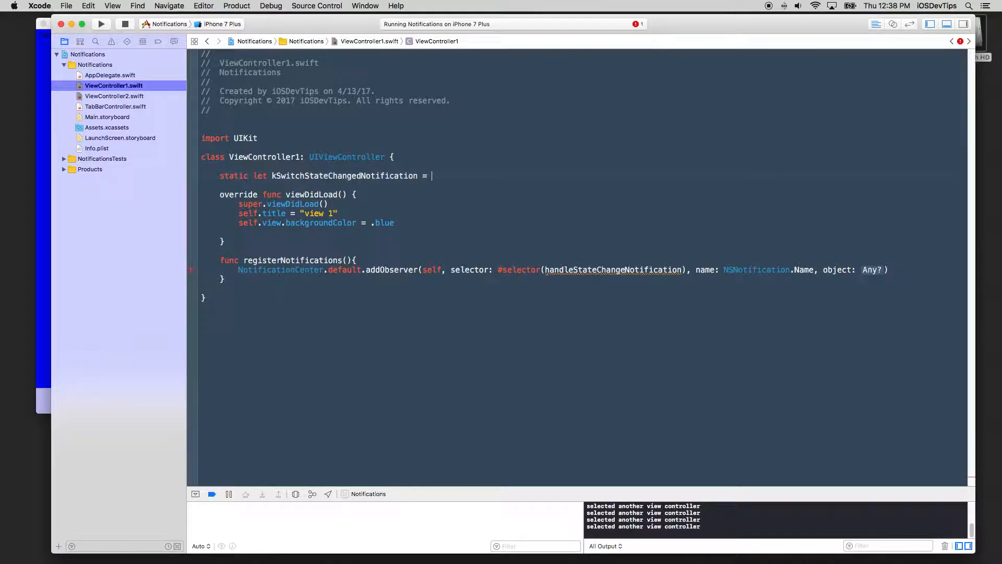
Step: Assign it the string value "kSwitchStateChangedNotification"
double_click(344, 175)
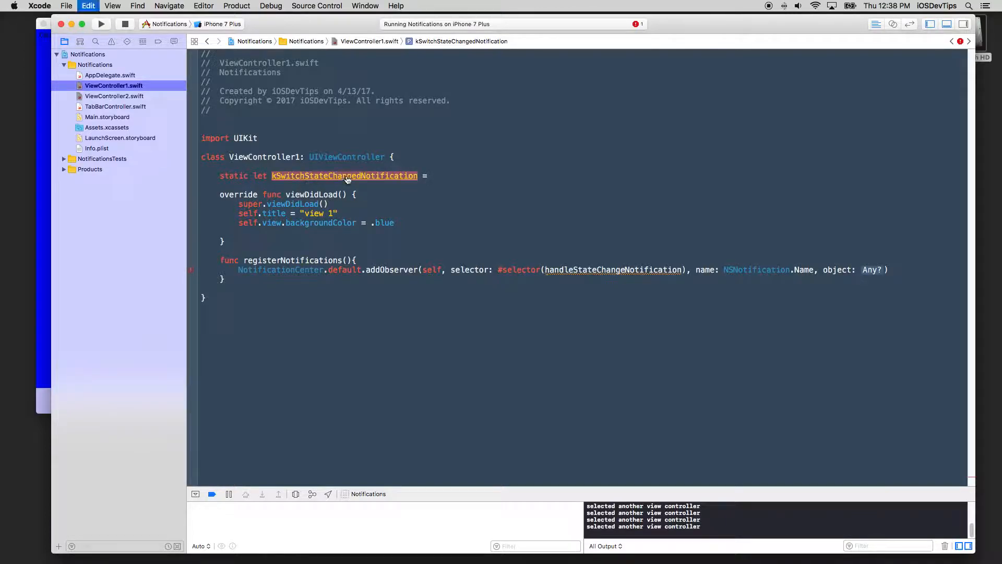
text("")
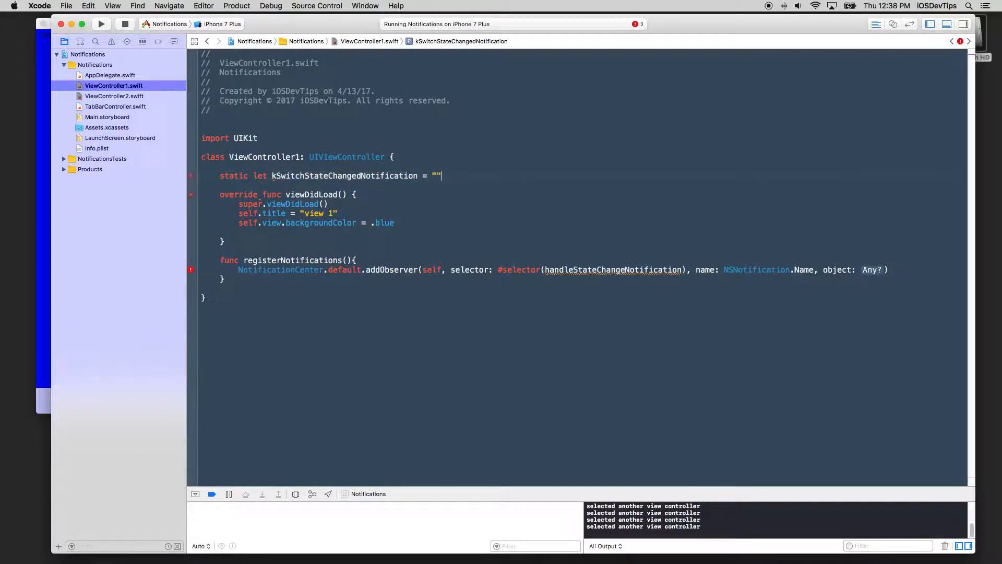
text(kSwitchStateChangedNotification)
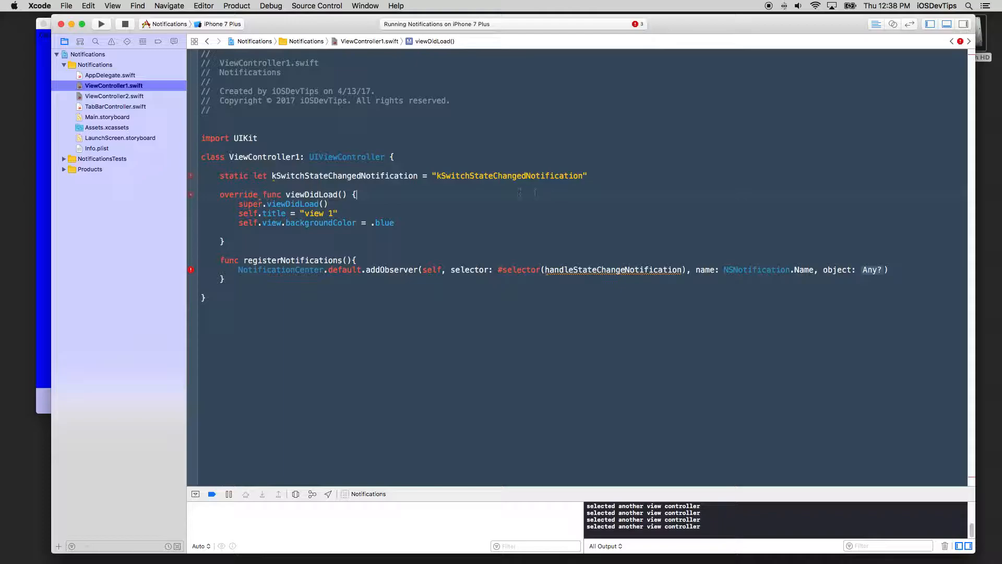
double_click(343, 175)
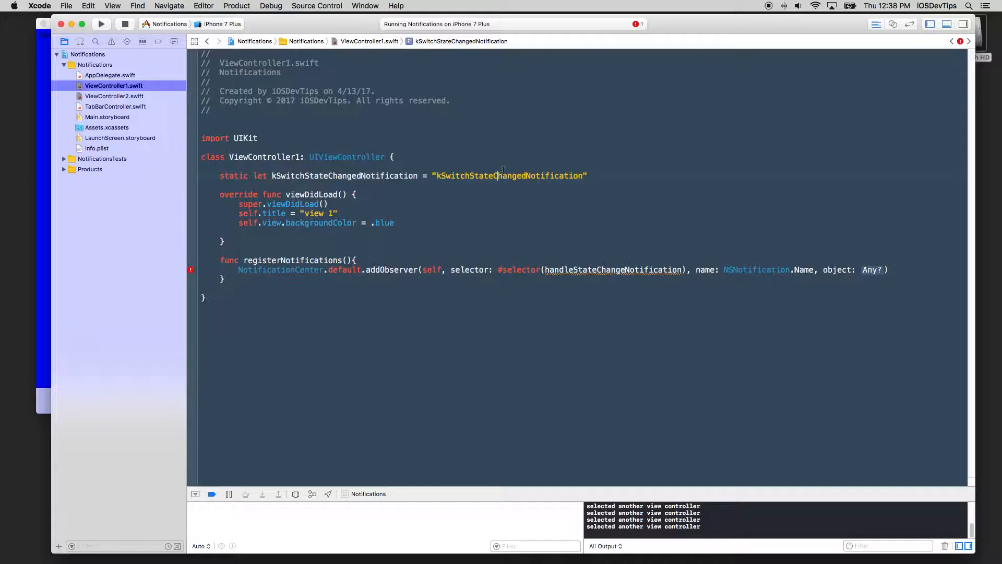
double_click(509, 176)
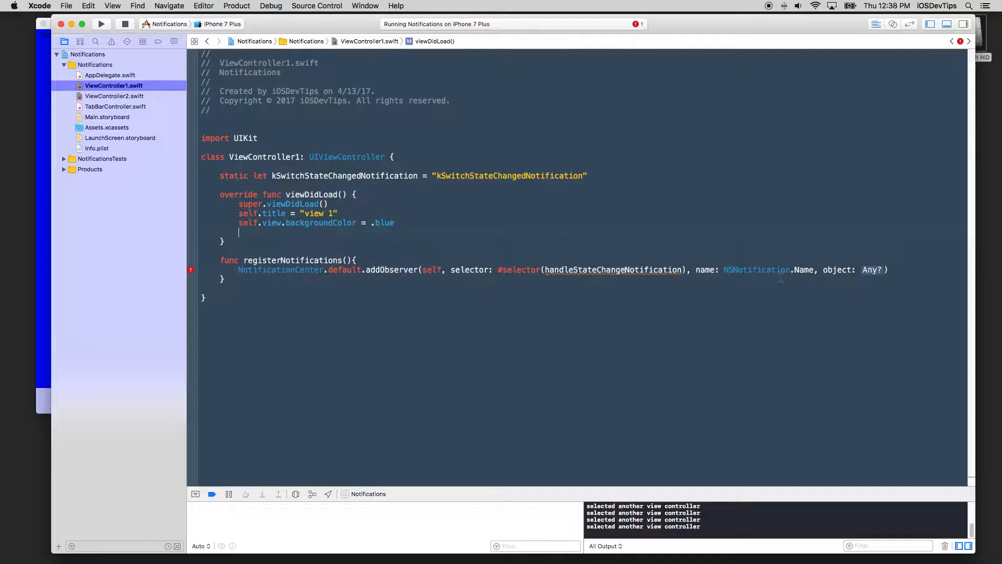
Step: Pass NSNotification.Name(ViewController1.kSwitchStateChangedNotification) and object nil to addObserver
click(814, 269)
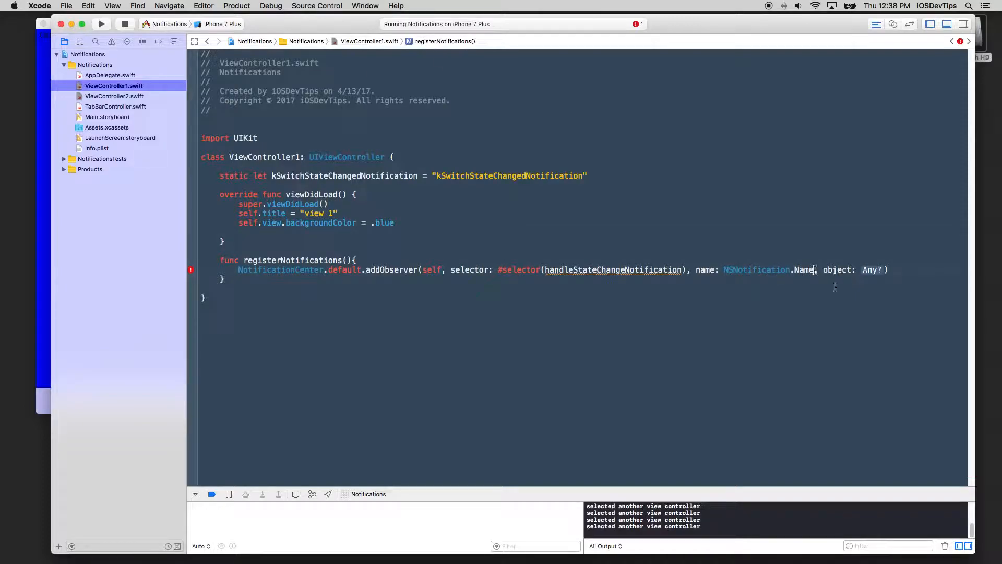
text((V)
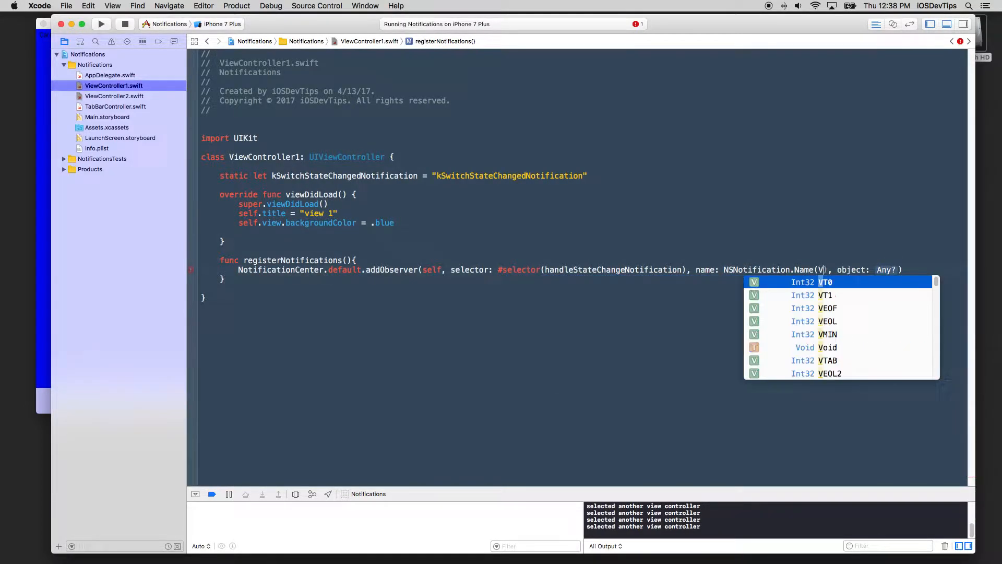
text(iew)
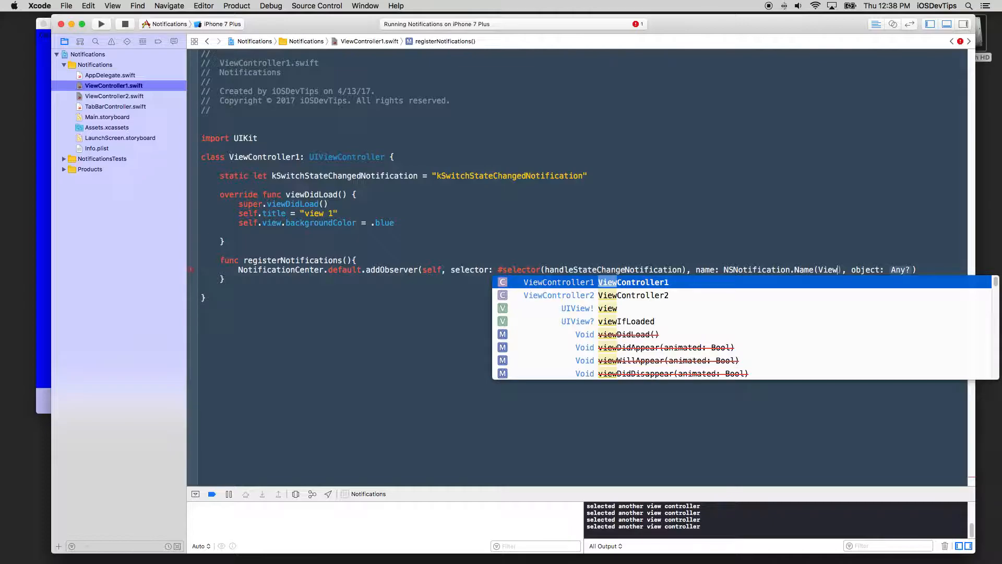
click(585, 282)
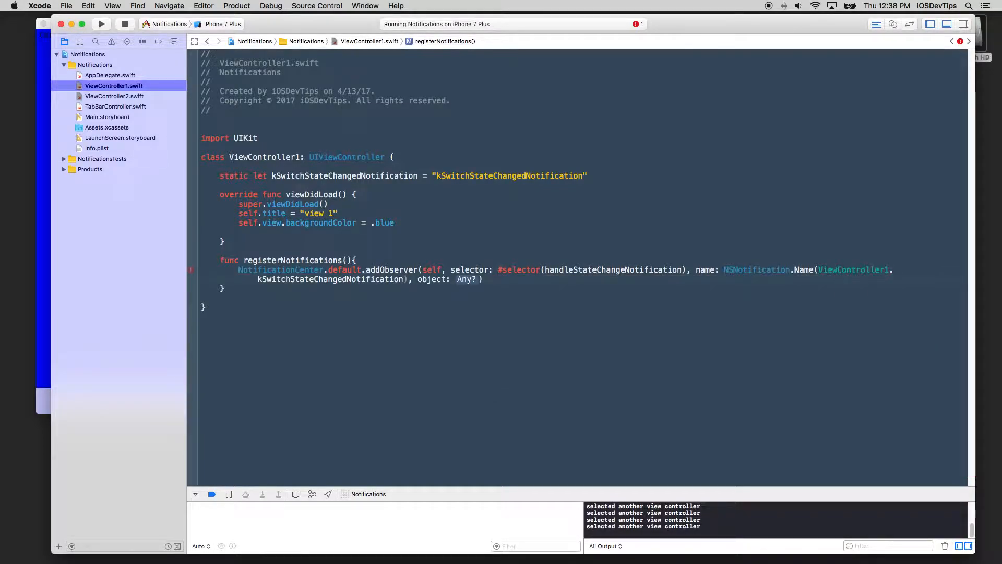
double_click(466, 280)
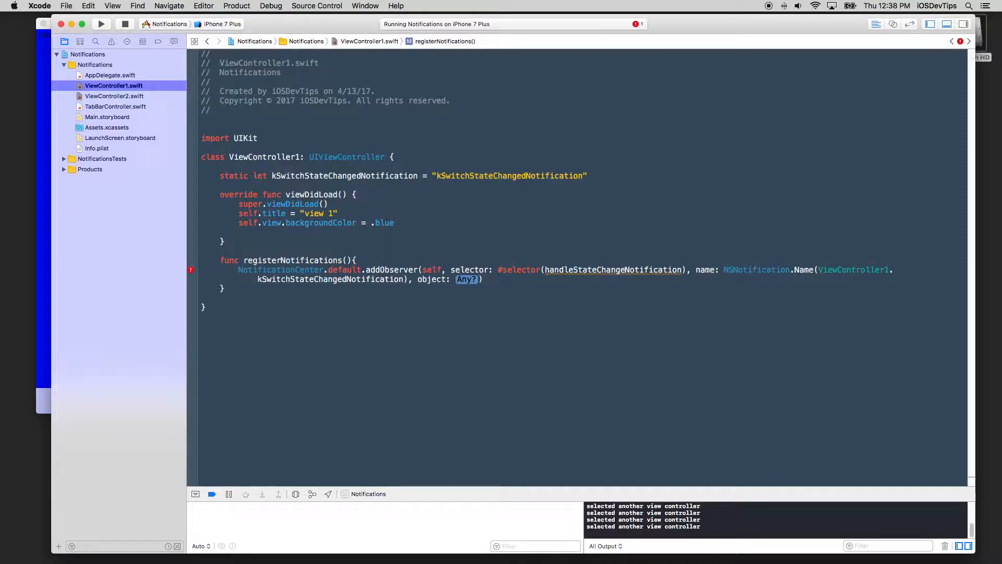
text(nil)
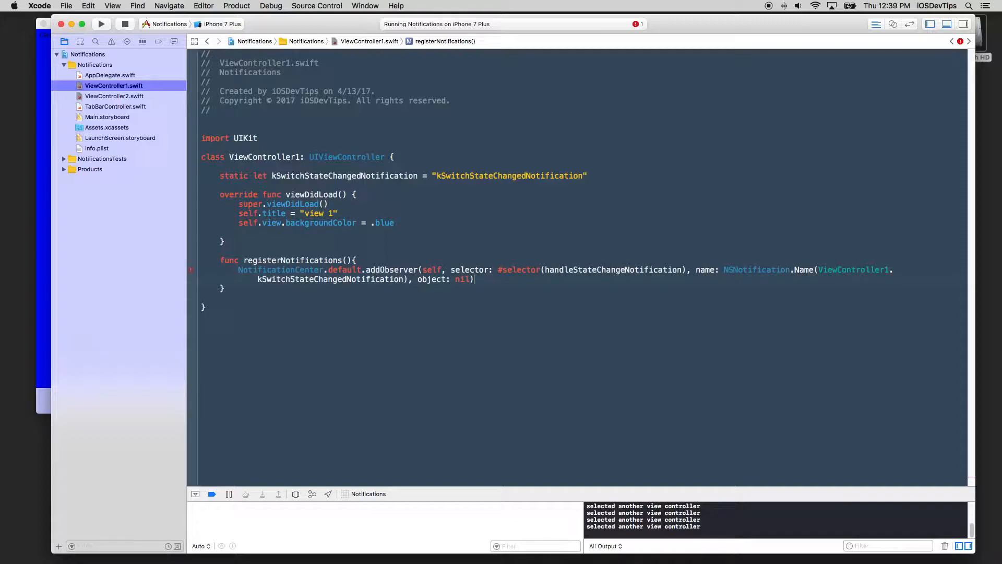
click(101, 24)
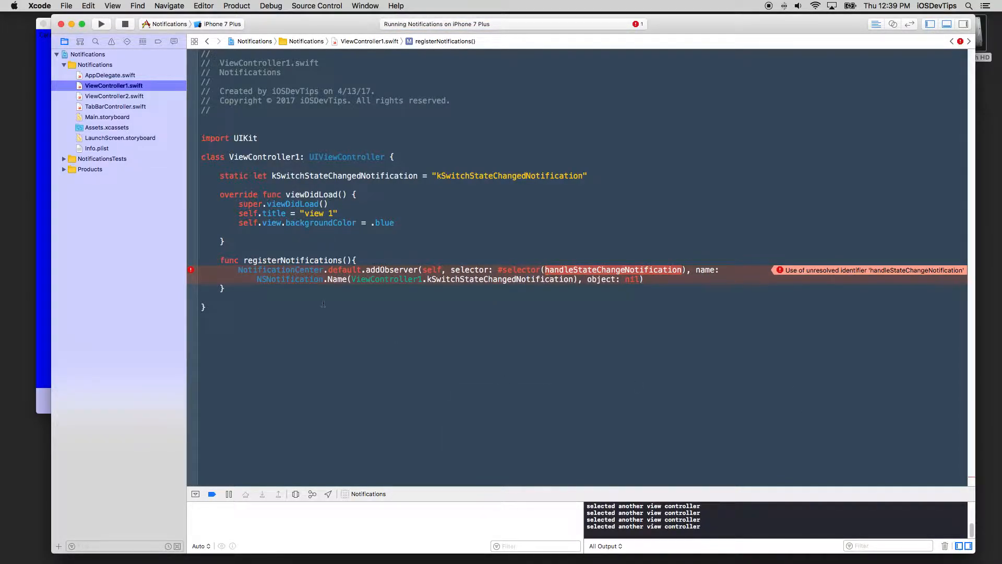
Step: Add handleStateChangeNotification setting self.view.backgroundColor to .red and call self.registerNotifications() in viewDidLoad
text(func)
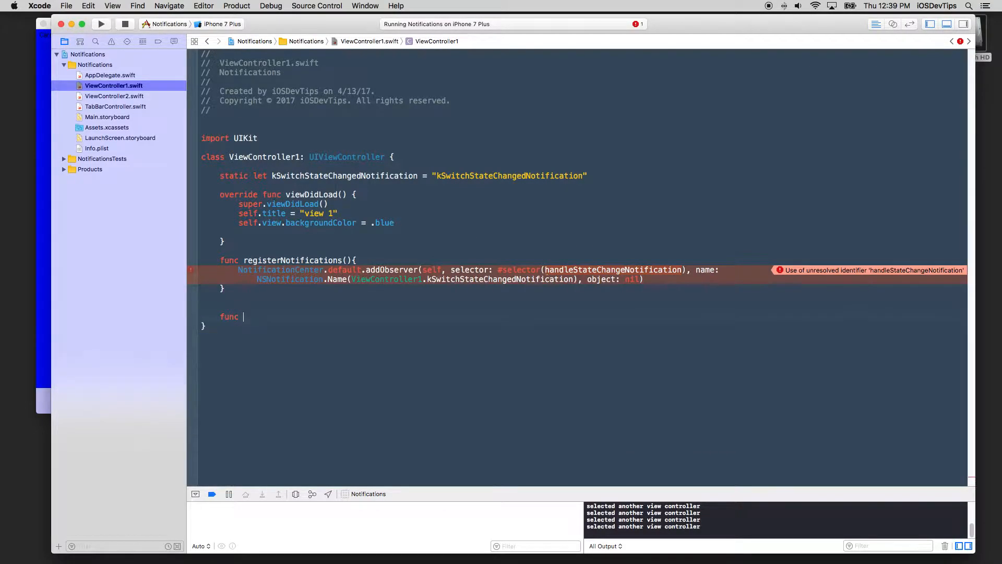
text(handleStateChangeNotification({)
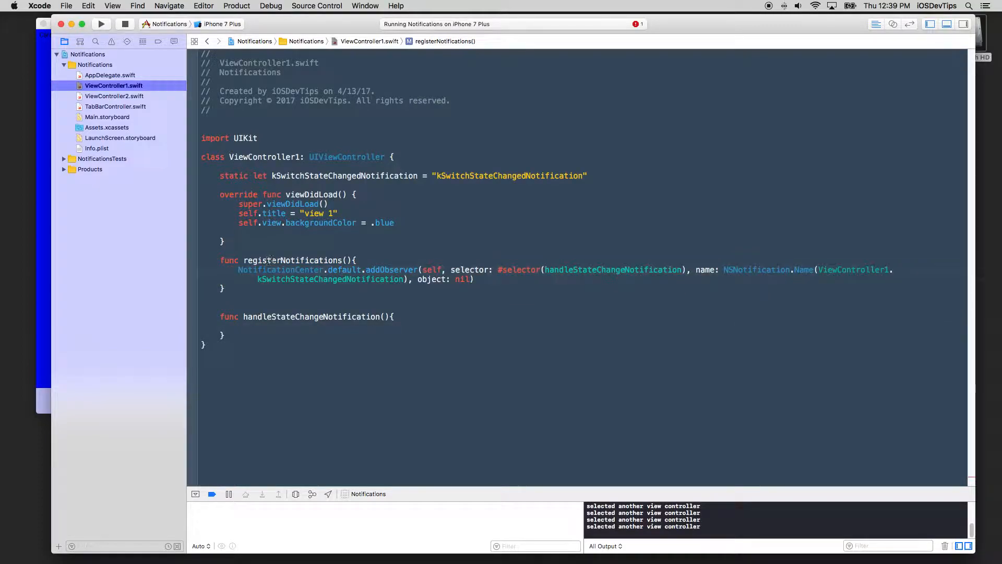
text(self.)
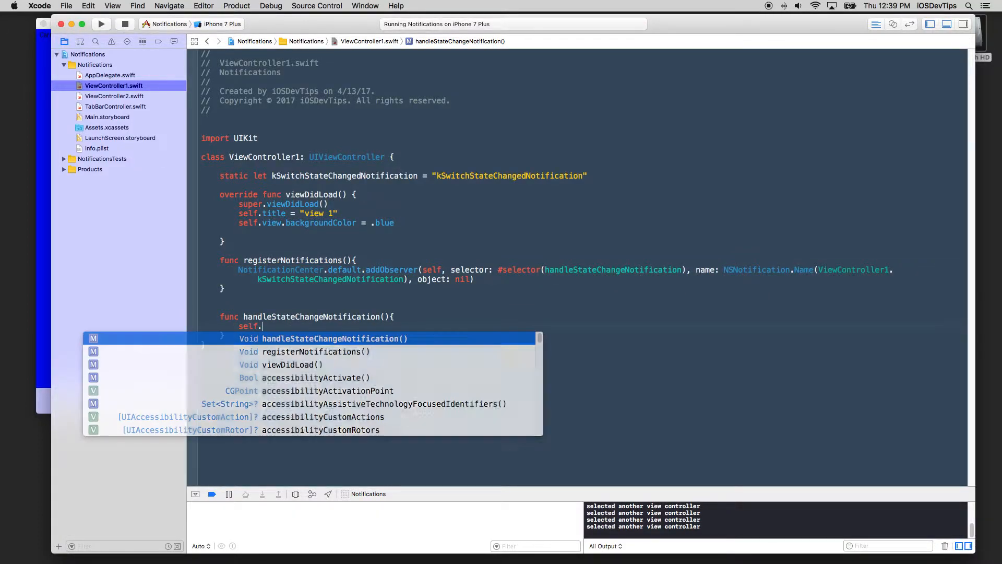
text(view.backgroundColor = .red)
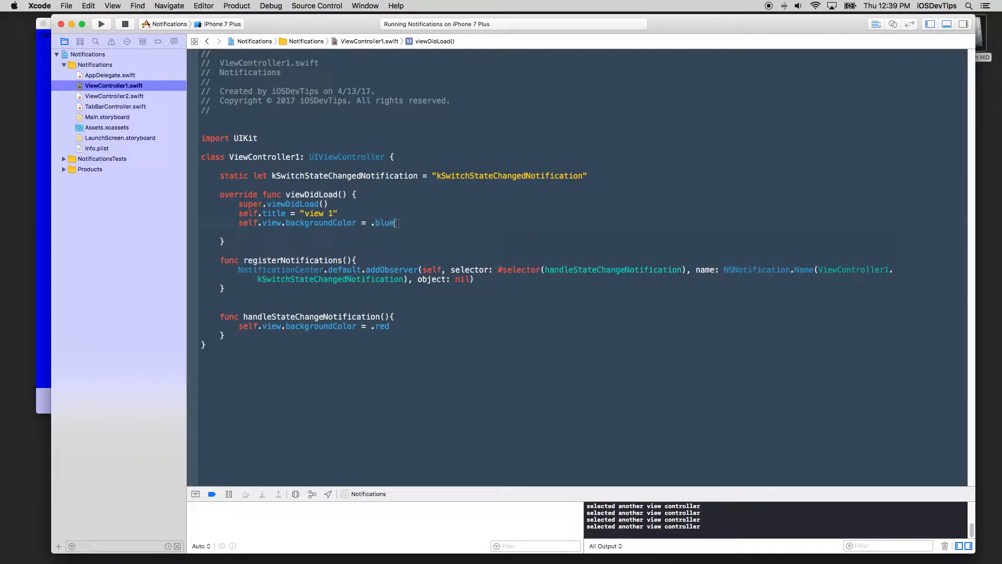
text(self.registerNotifications()
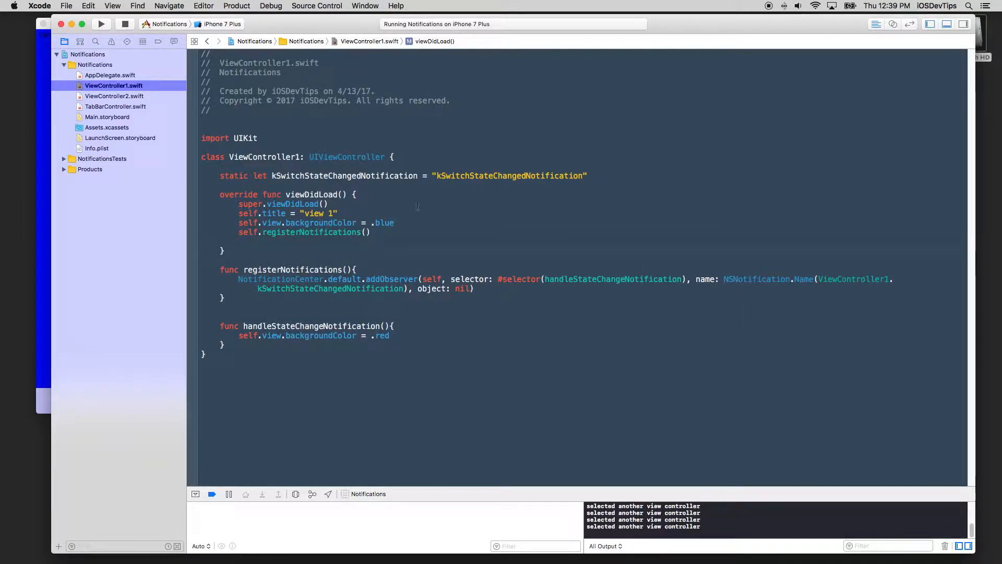
drag(238, 278, 474, 288)
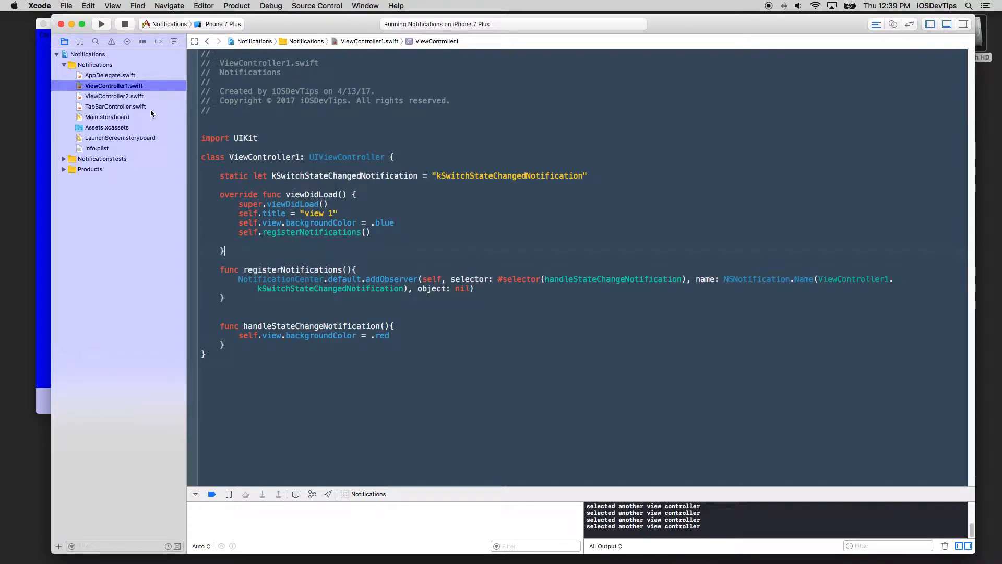
Step: Begin a NotificationCenter.default.post(name:object:) call in ViewController2's handleSwitchStateChange
click(115, 96)
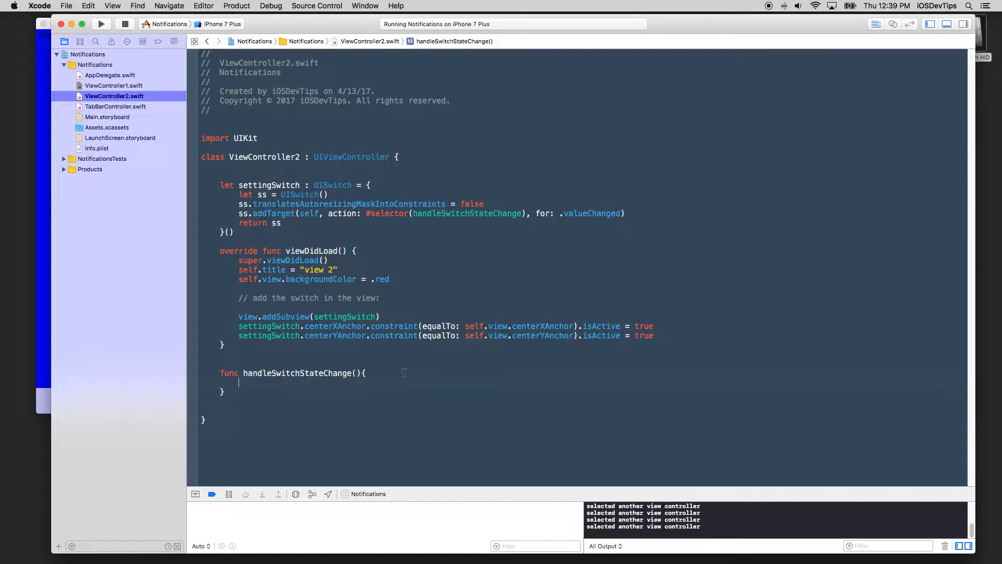
text(NO)
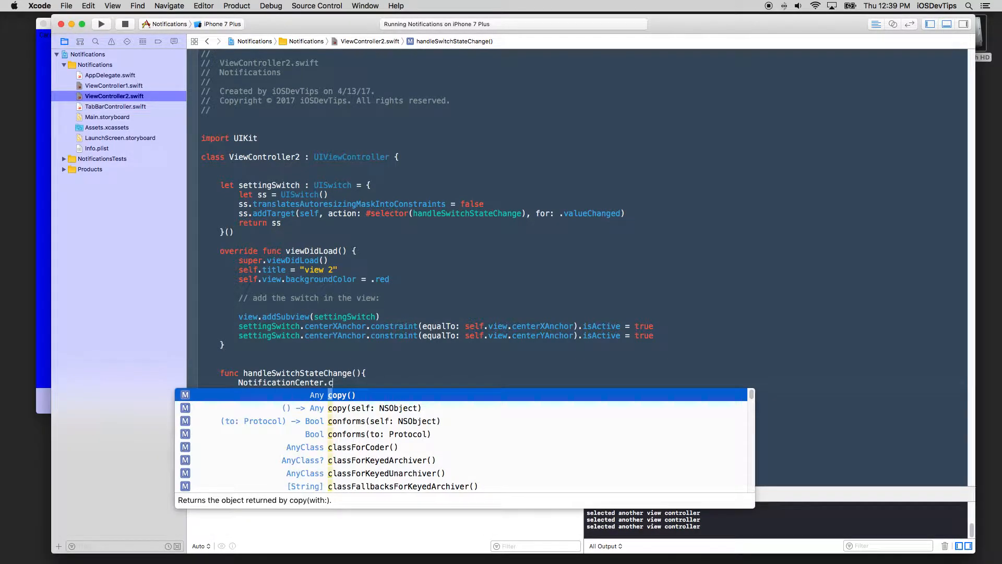
text(default.)
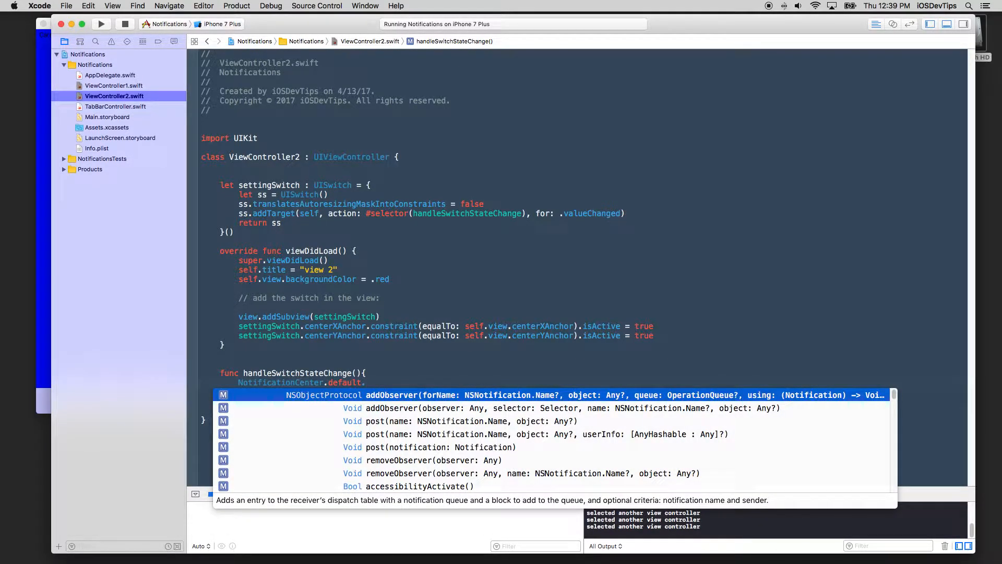
text(po)
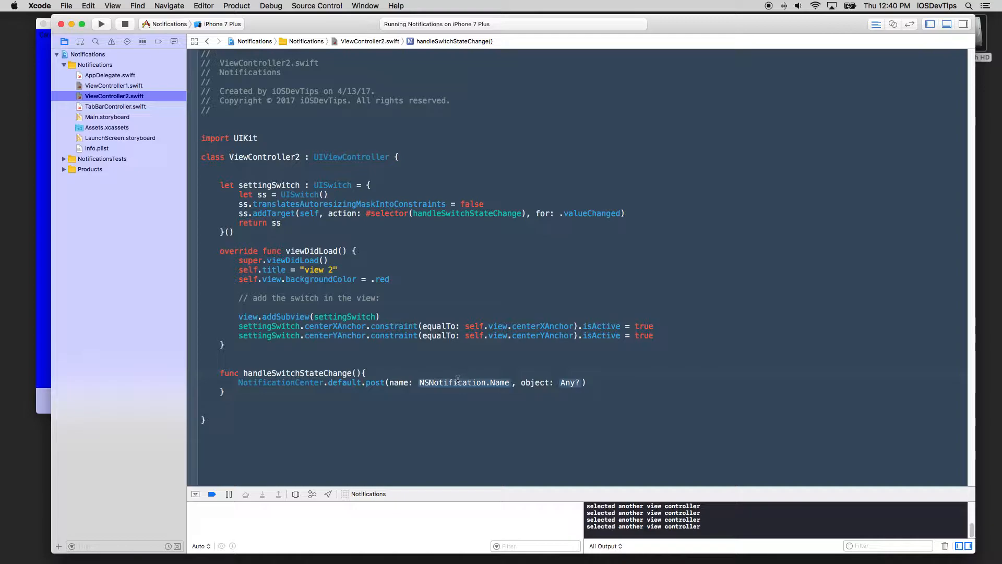
Step: Post NSNotification.Name(ViewController1.kSwitchStateChangedNotification) with object nil, then run the app
double_click(463, 382)
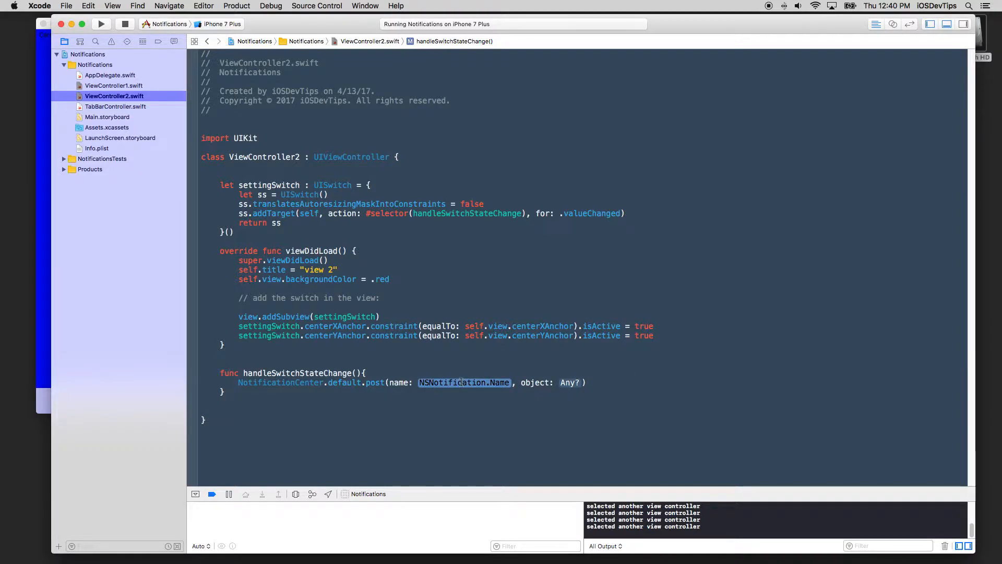
double_click(451, 382)
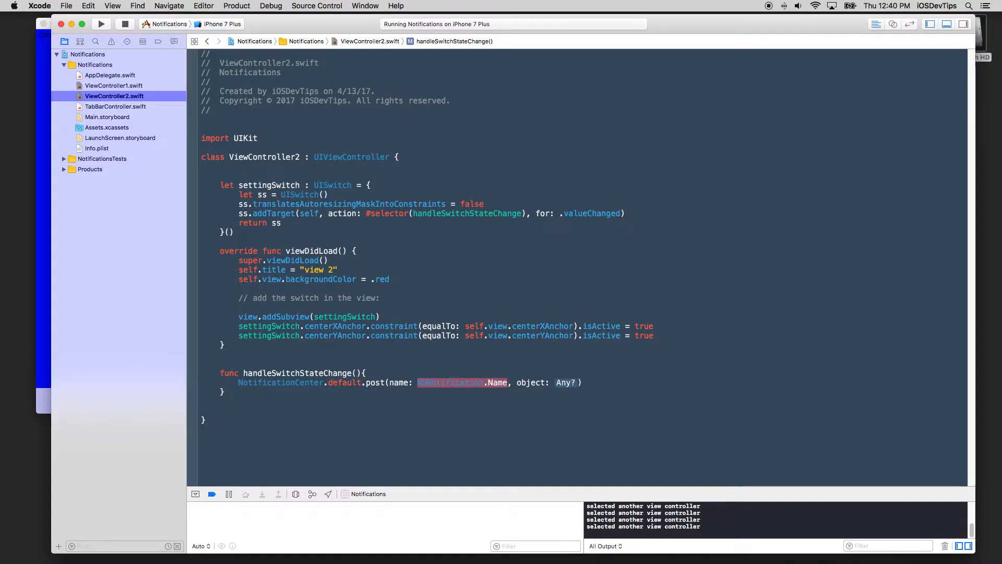
text(ViewController1.kSwitchStateChangedNotification))
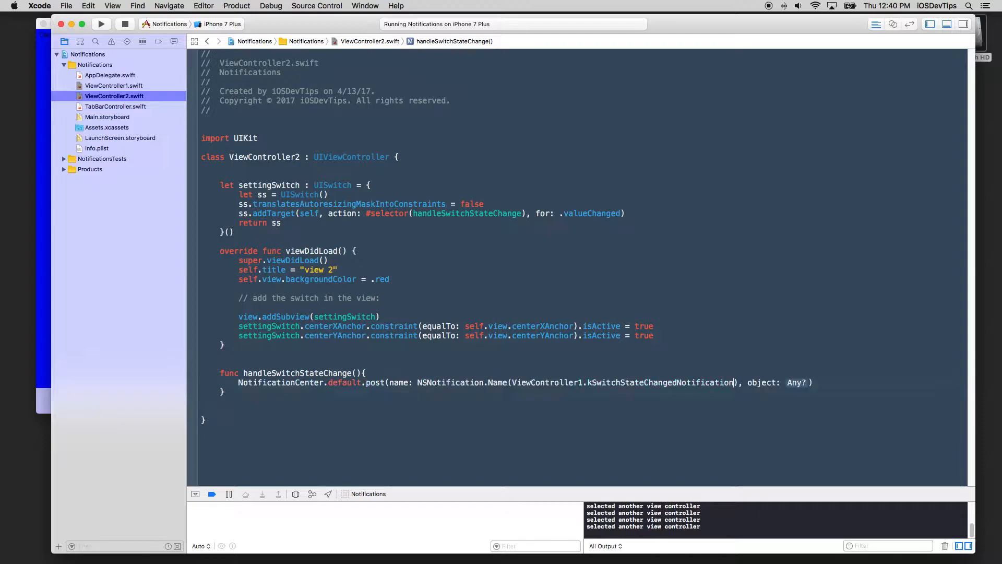
double_click(796, 382)
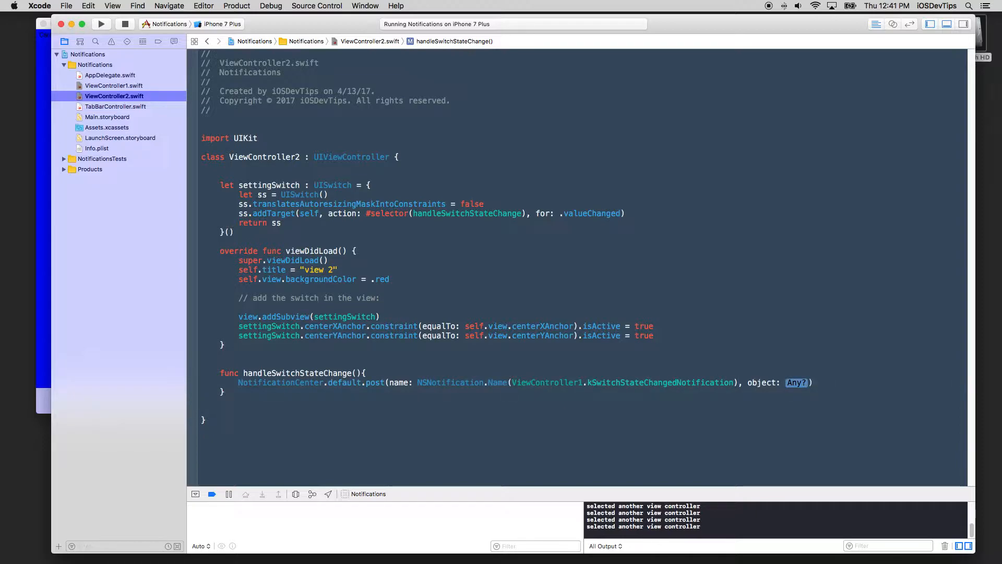
text(nil)
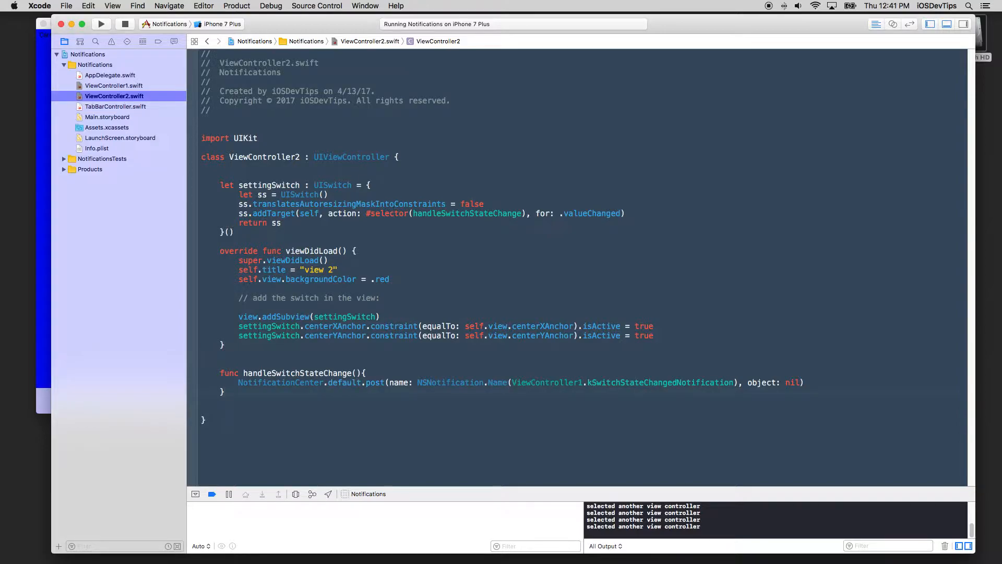
click(101, 24)
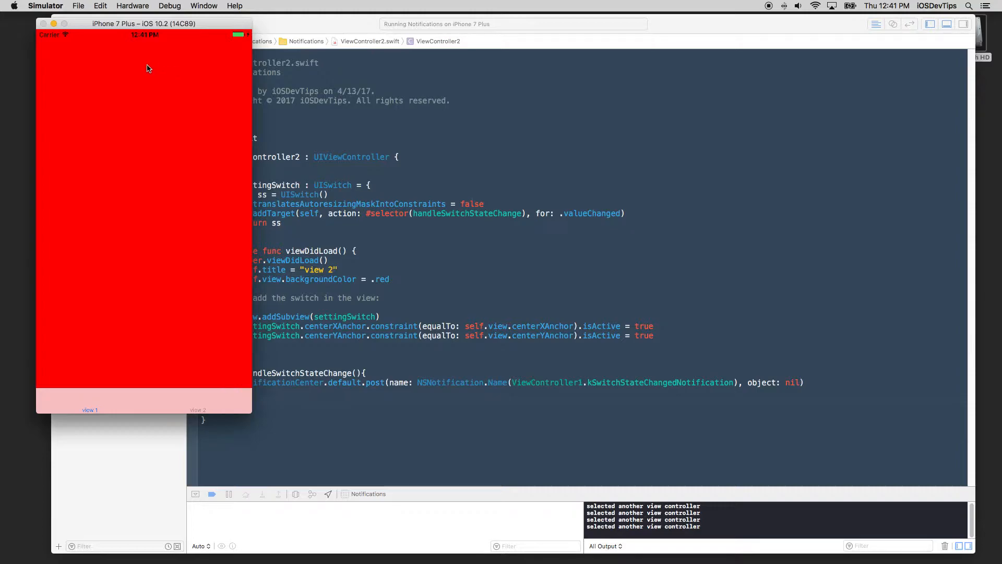
Step: Toggle the view 2 switch in Simulator so view 1 turns red
click(144, 221)
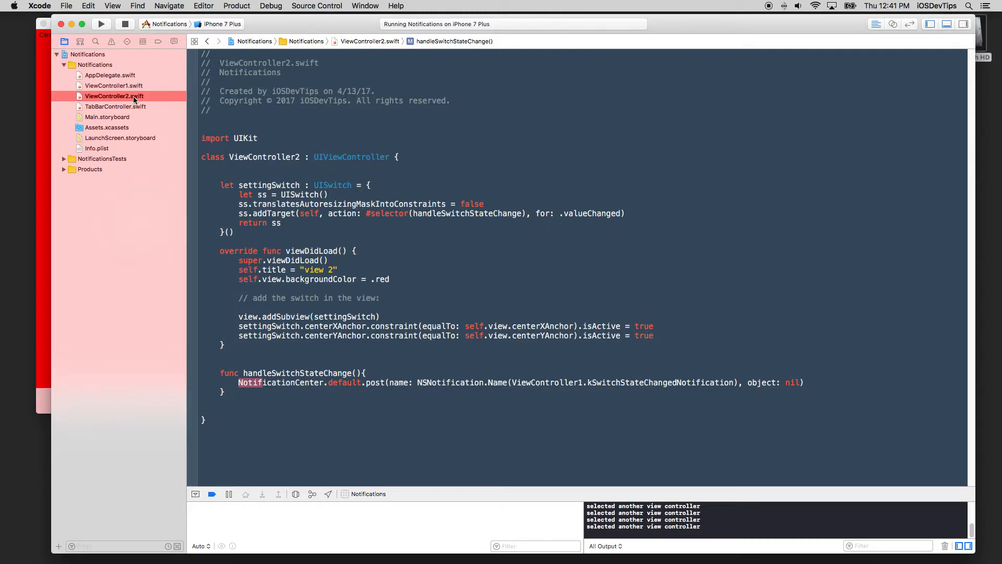
mouse_move(111, 86)
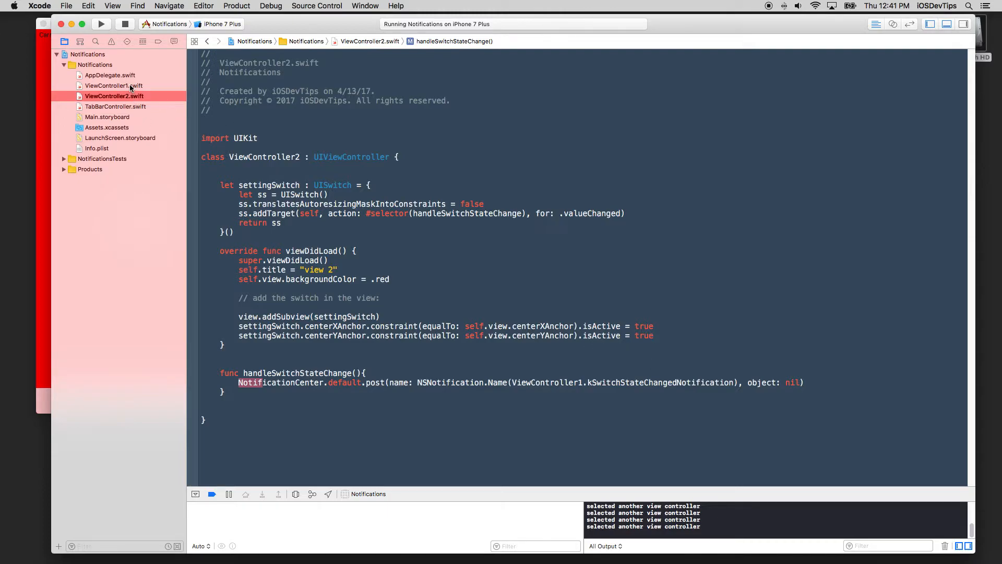
Step: Reopen ViewController1.swift to review the handleStateChangeNotification handler that turns the view red
click(113, 85)
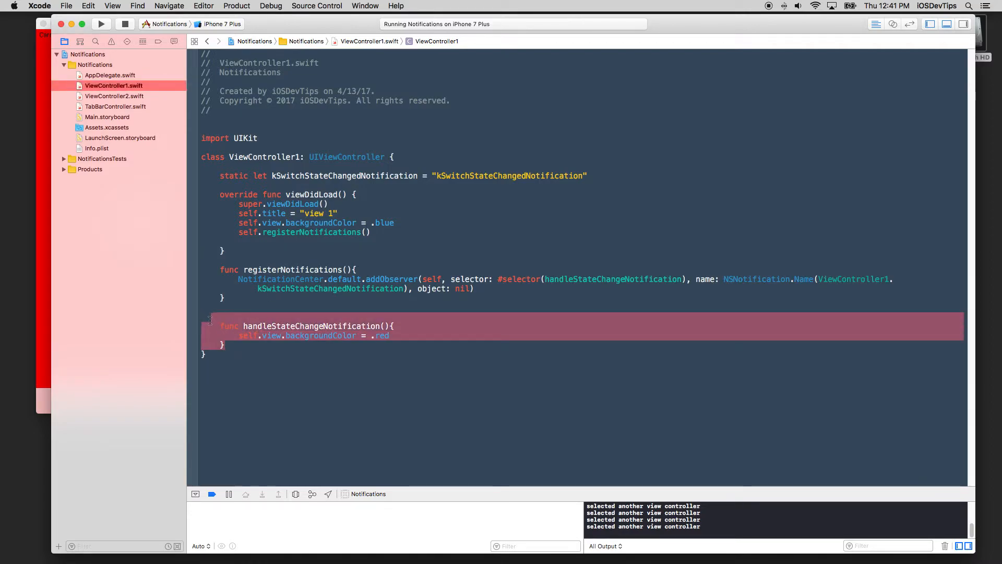
click(435, 371)
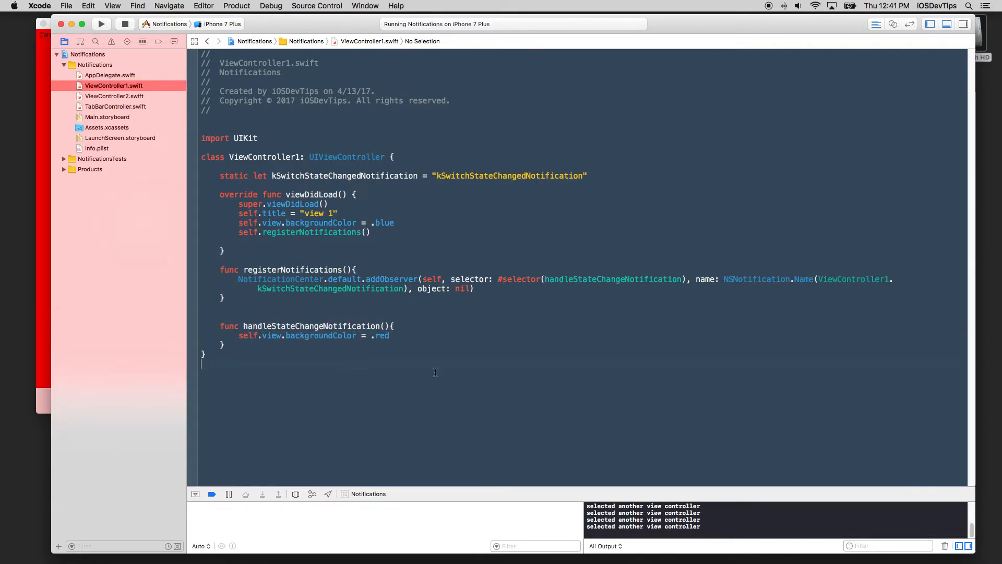